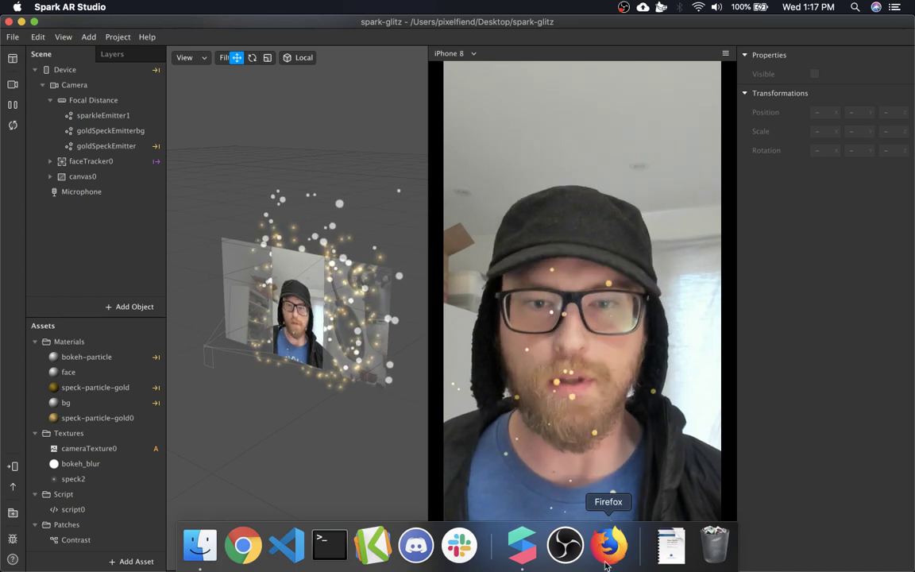
# Bring Firefox forward to view the artist's Instagram profile, then their GitHub Sponsors page.
pyautogui.click(609, 545)
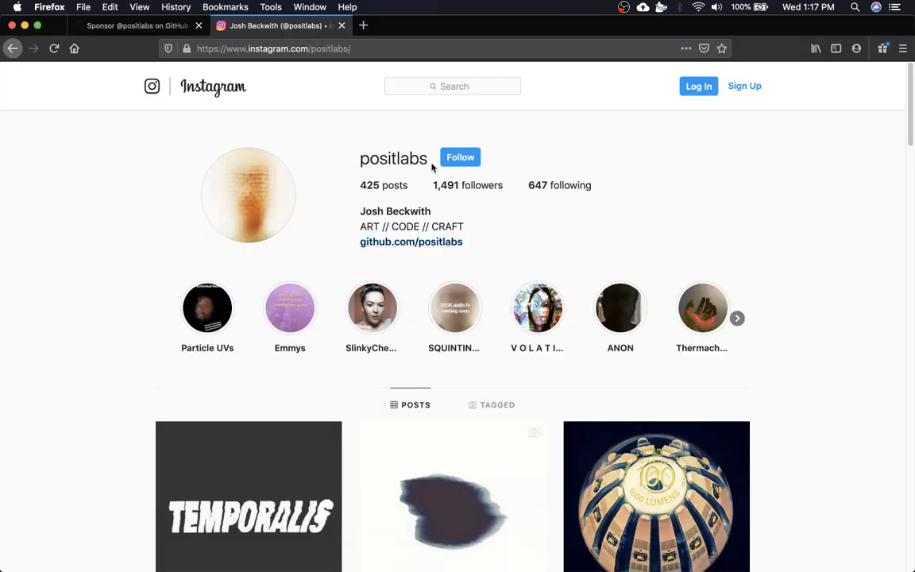
pyautogui.doubleClick(393, 158)
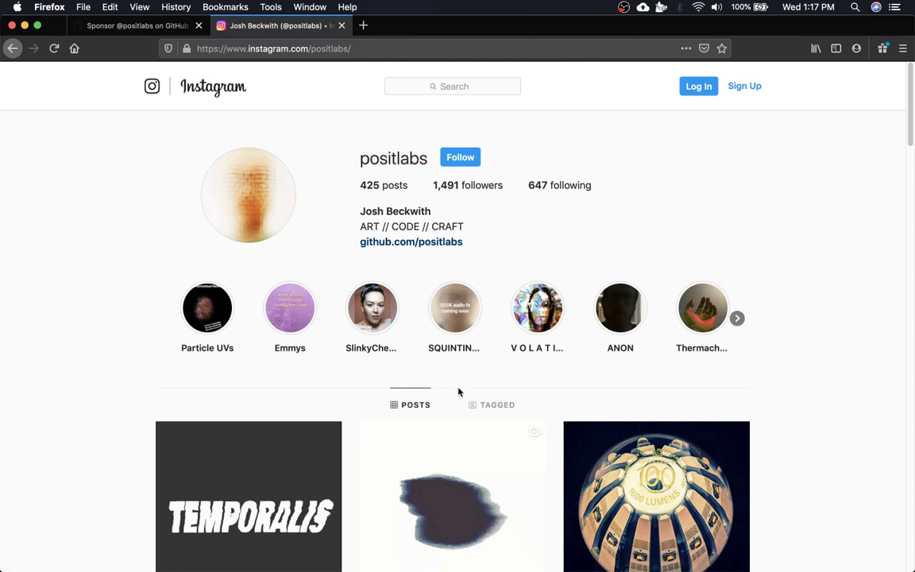
pyautogui.moveTo(296, 5)
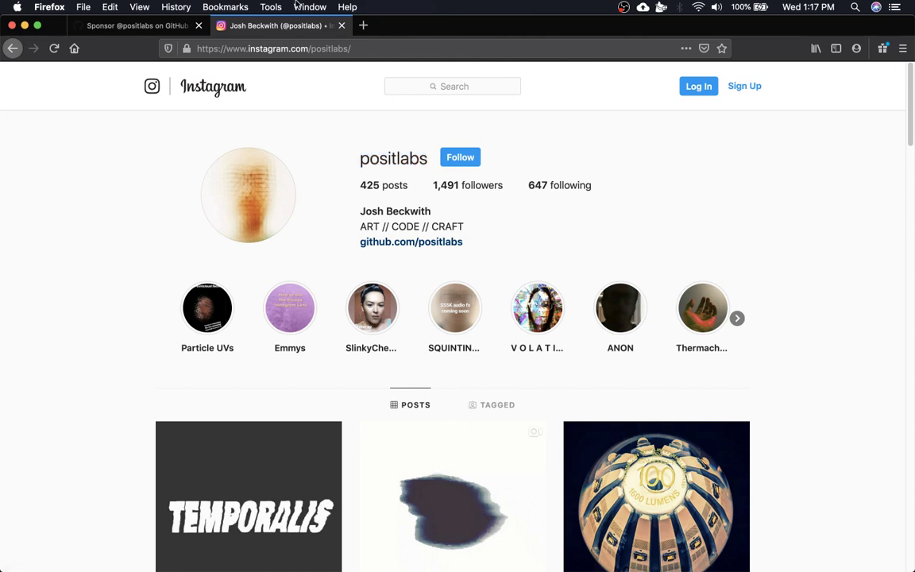
pyautogui.click(135, 26)
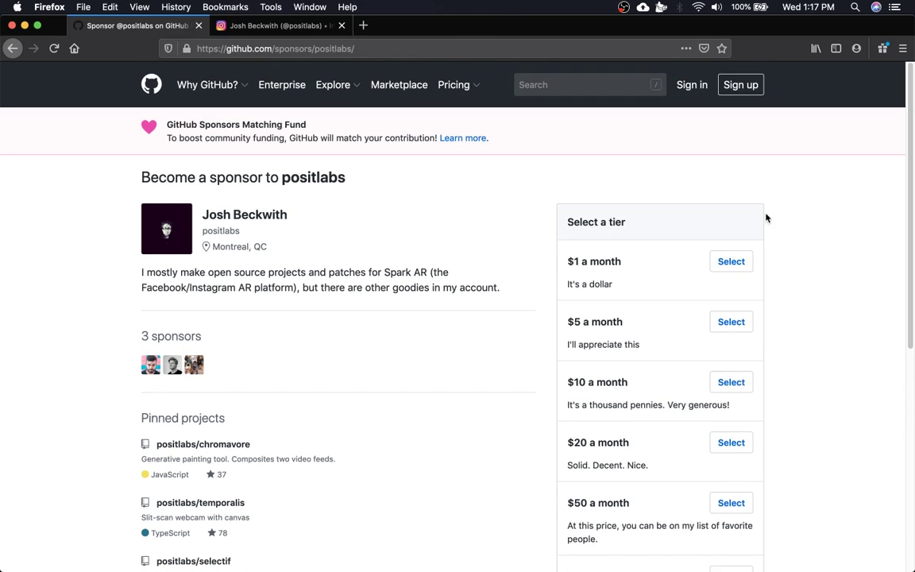
pyautogui.moveTo(411, 228)
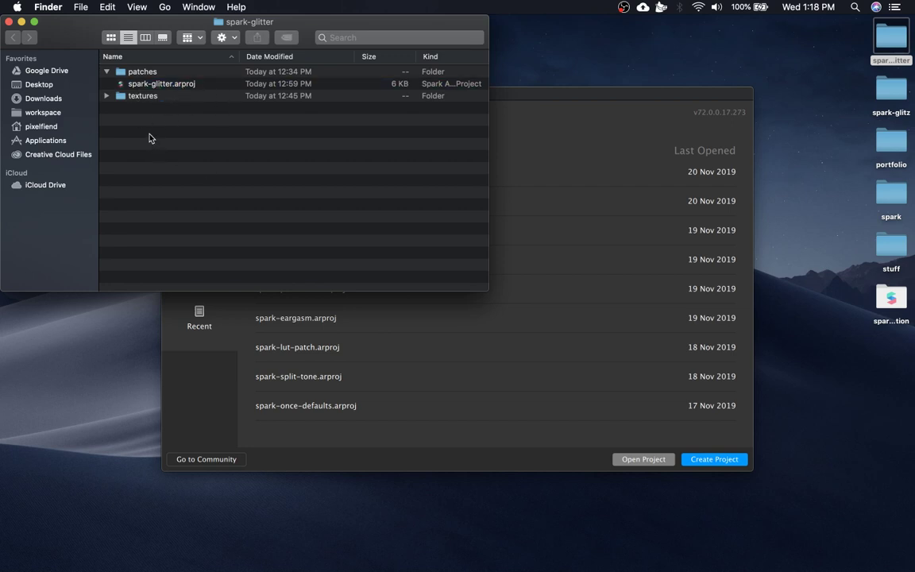
pyautogui.moveTo(714, 459)
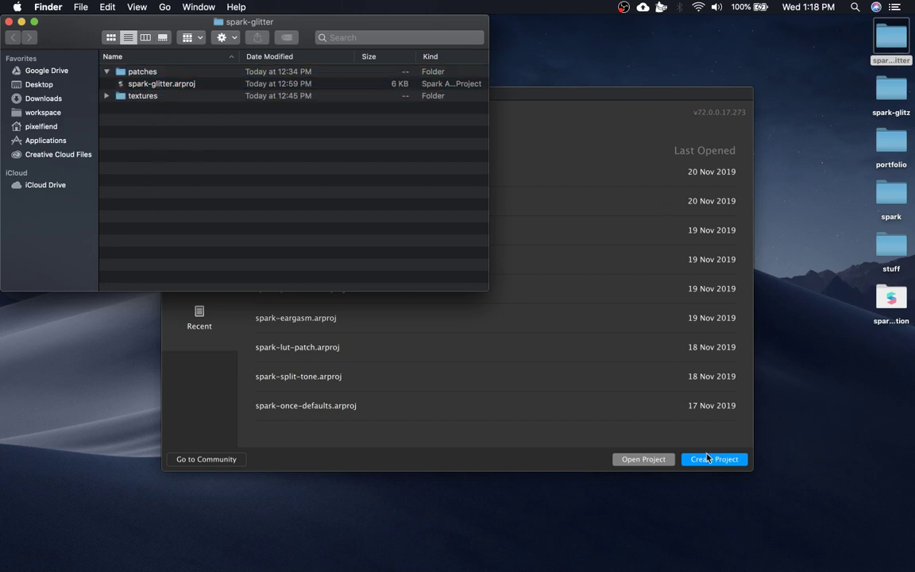
# Create a new empty Spark AR project from the welcome window.
pyautogui.click(714, 459)
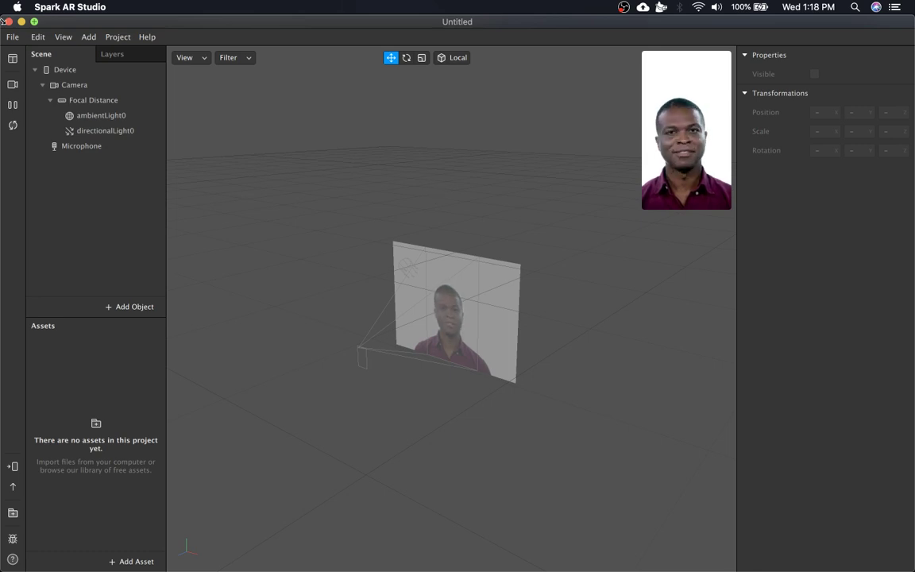
# Switch the camera preview to the live webcam and delete the default ambient and directional lights.
pyautogui.click(74, 85)
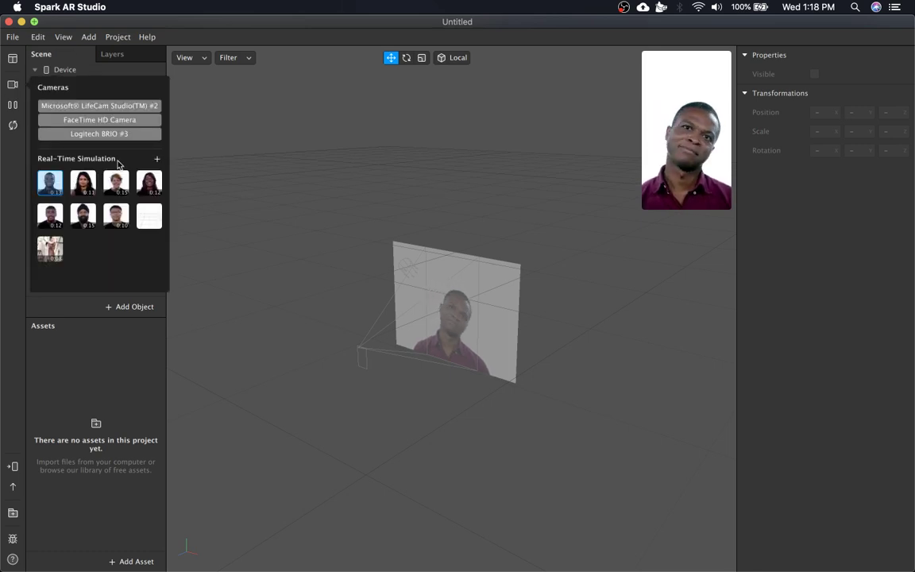
pyautogui.click(98, 134)
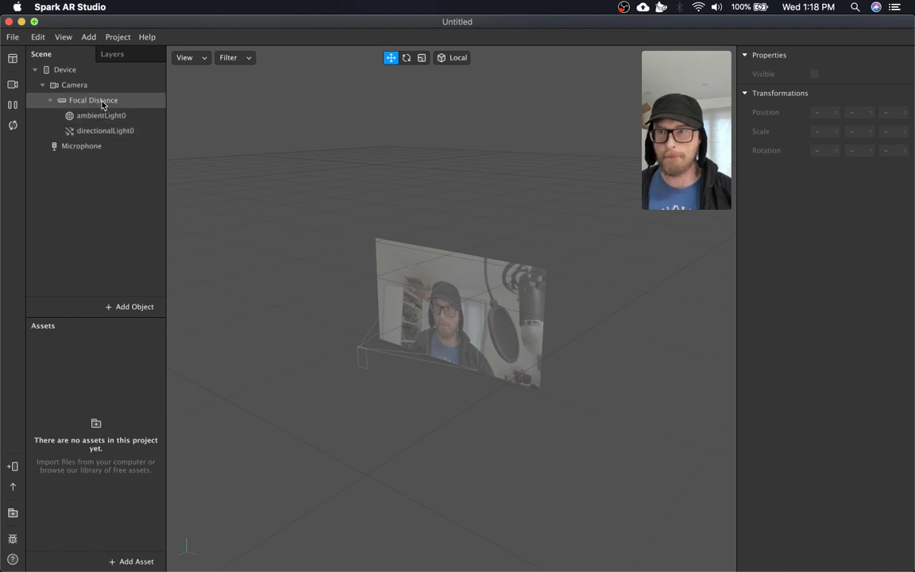
pyautogui.click(81, 115)
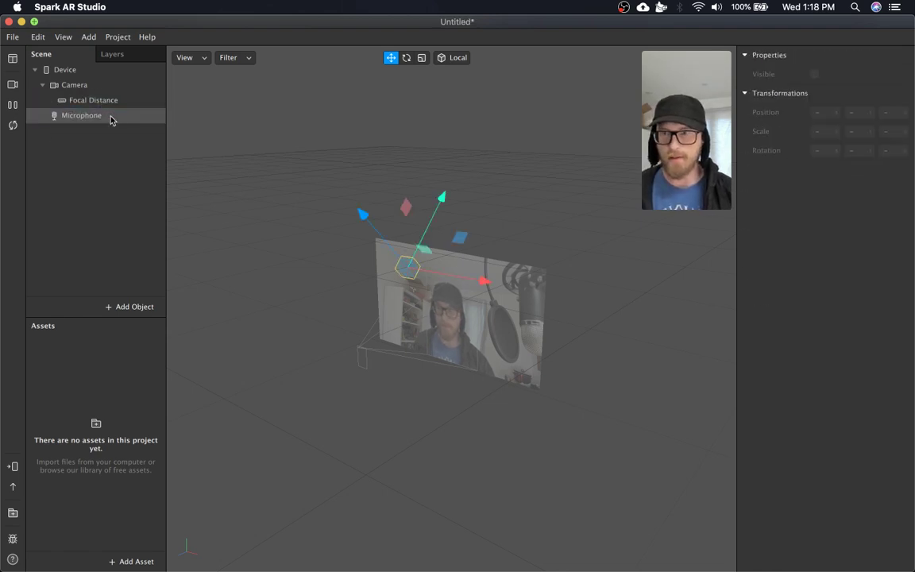
pyautogui.rightClick(93, 99)
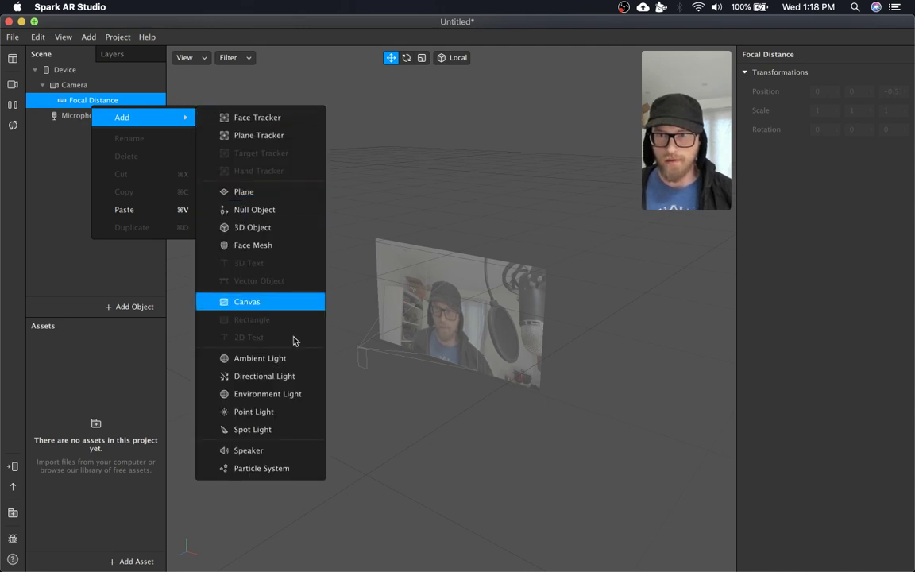
# Add a particle system under Focal Distance and extract the camera feed as cameraTexture0.
pyautogui.click(262, 468)
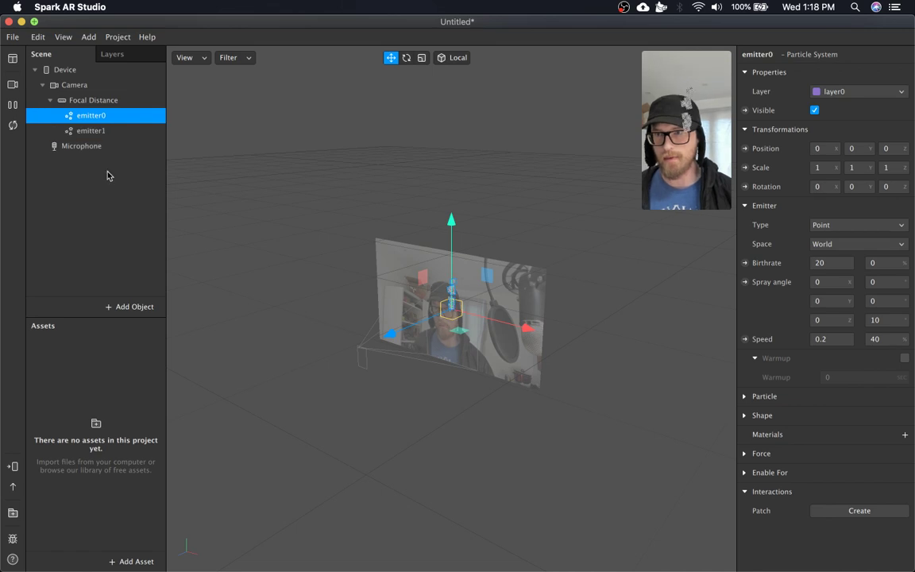
pyautogui.click(73, 84)
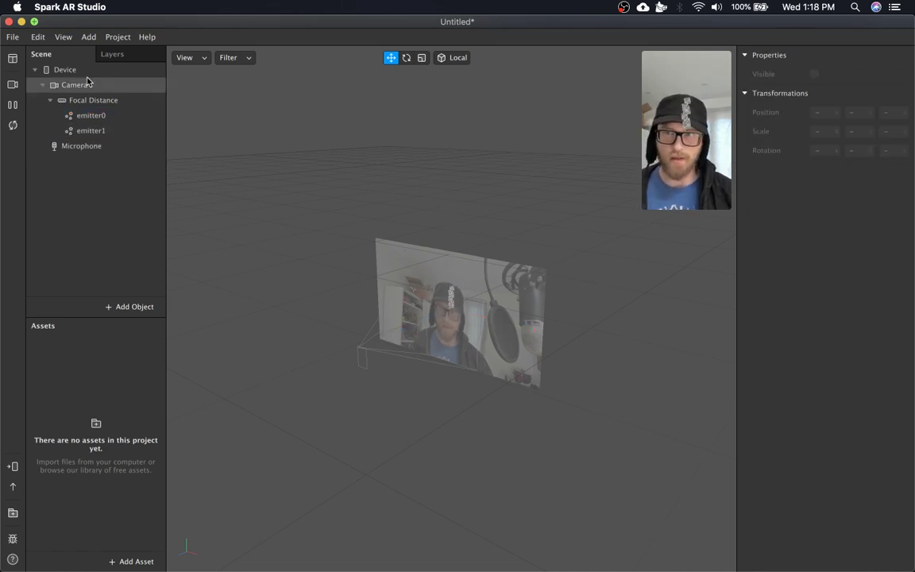
pyautogui.click(74, 85)
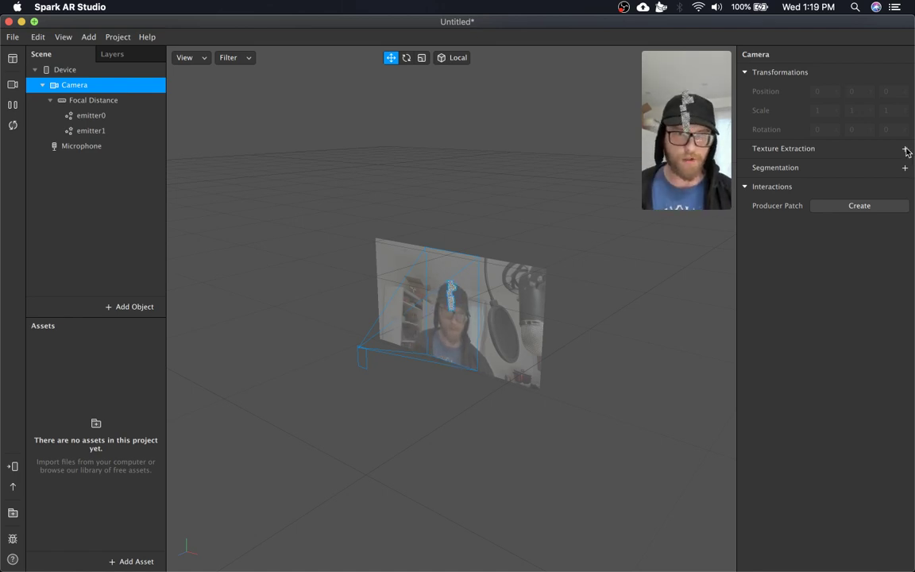
pyautogui.click(905, 149)
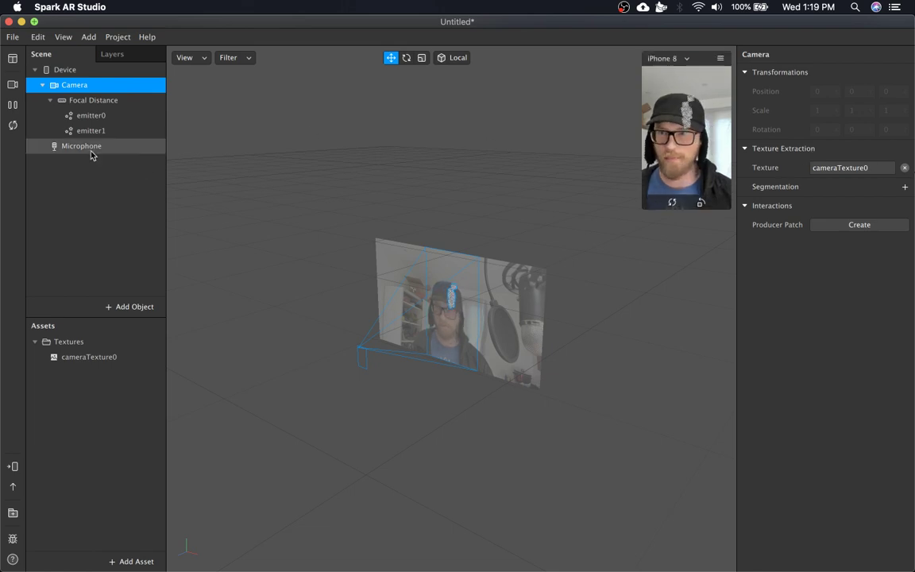
pyautogui.click(93, 100)
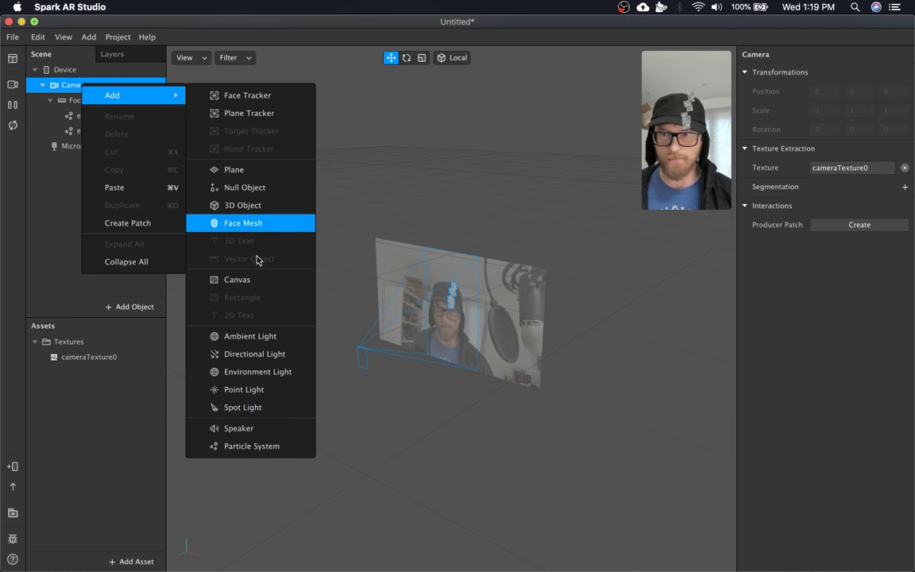
# Add canvas0 with a rectangle pinned to fill the full width and height.
pyautogui.click(237, 279)
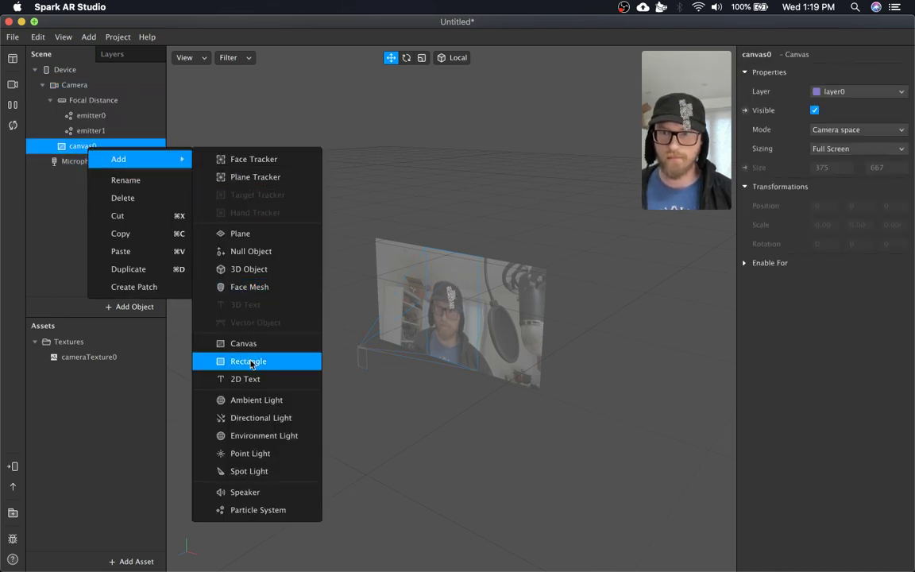
pyautogui.click(249, 361)
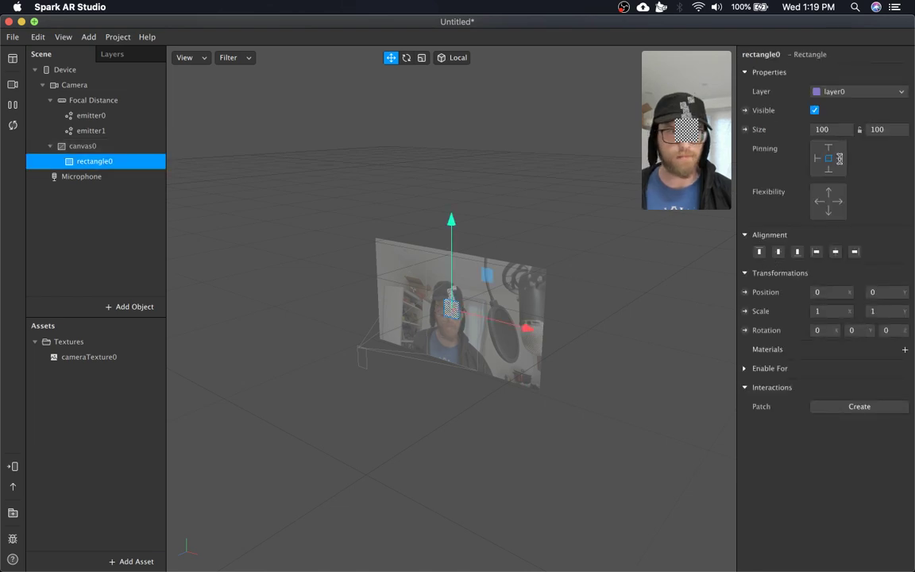
pyautogui.moveTo(831, 156)
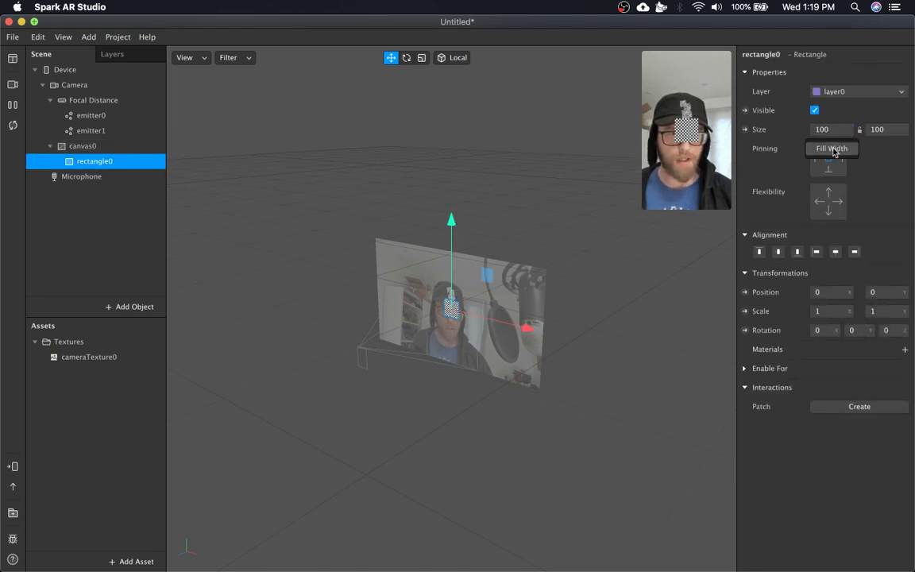
pyautogui.click(832, 148)
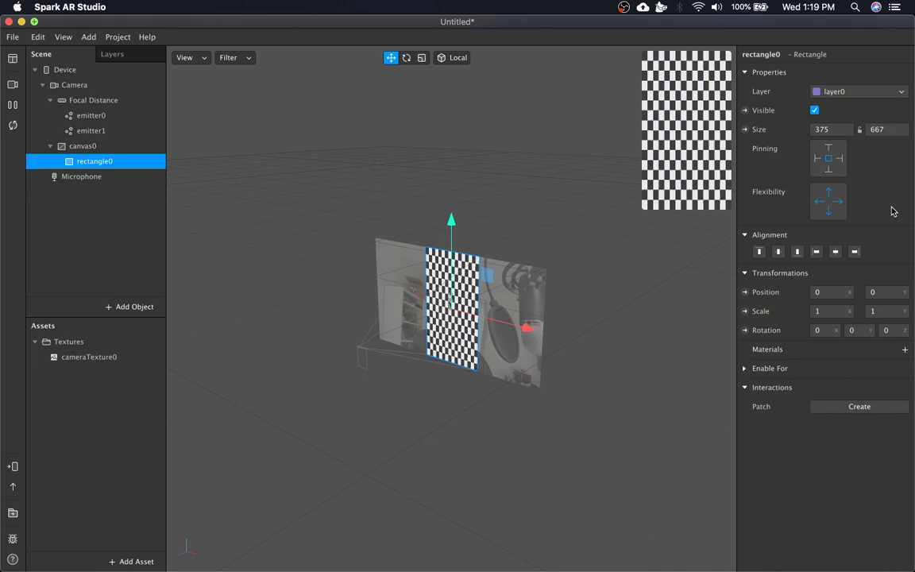
# Give the rectangle a new flat-shaded material0 textured with cameraTexture0.
pyautogui.click(905, 349)
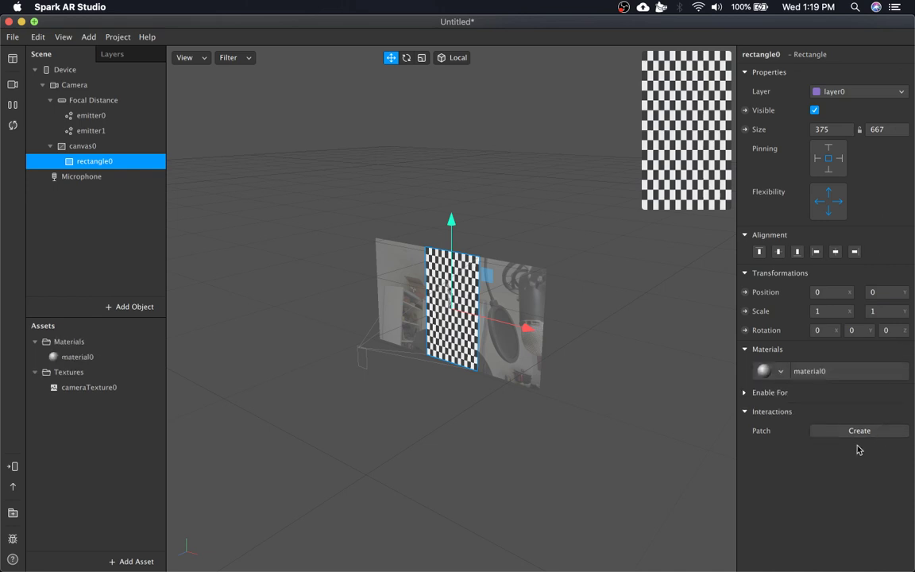
pyautogui.click(77, 357)
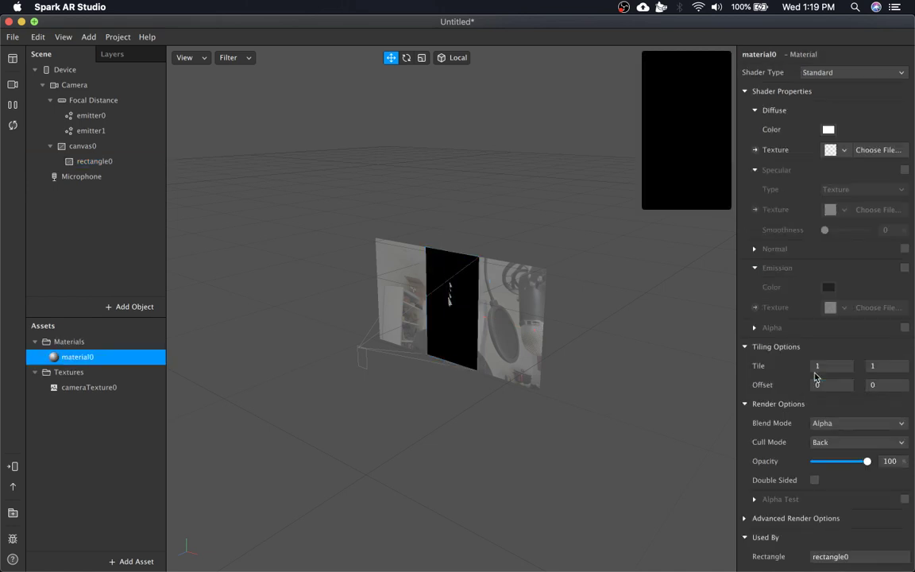
pyautogui.click(852, 73)
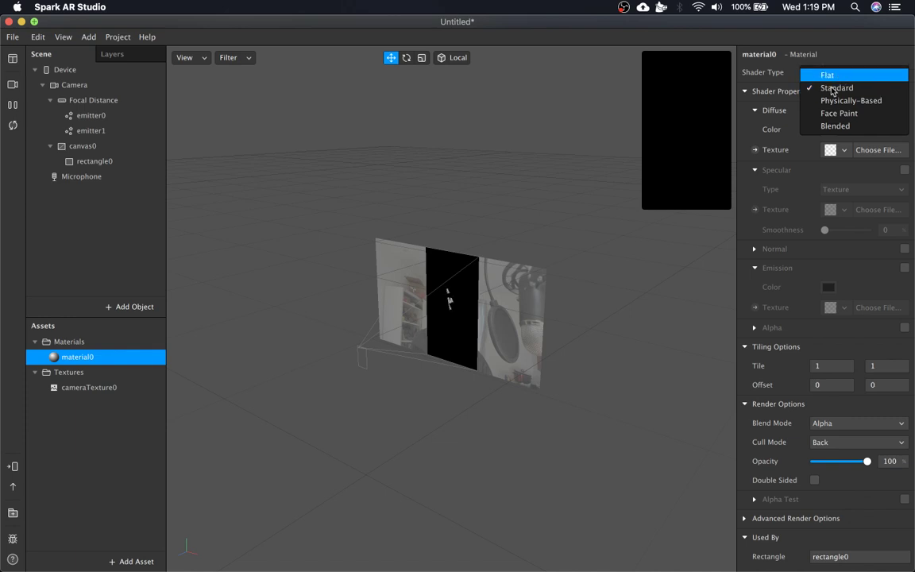
pyautogui.click(827, 75)
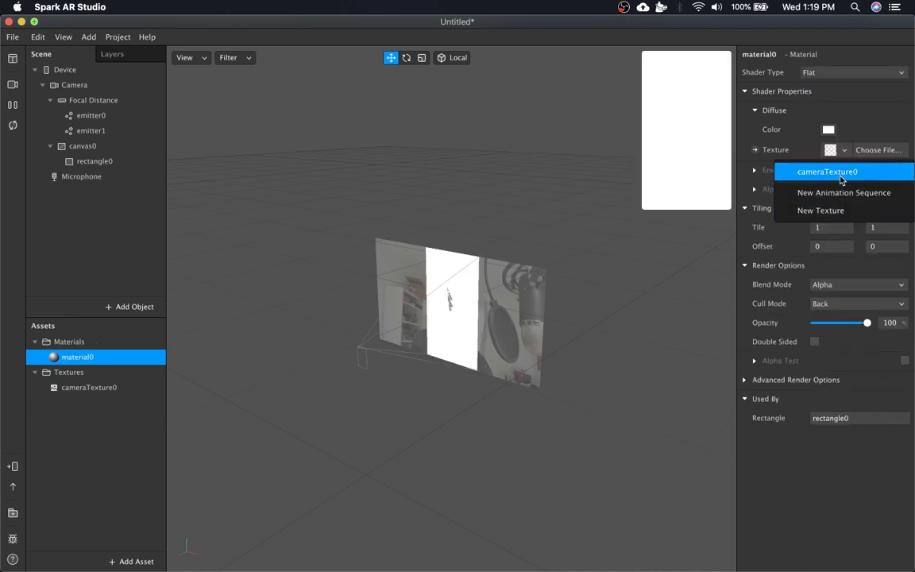
pyautogui.click(827, 172)
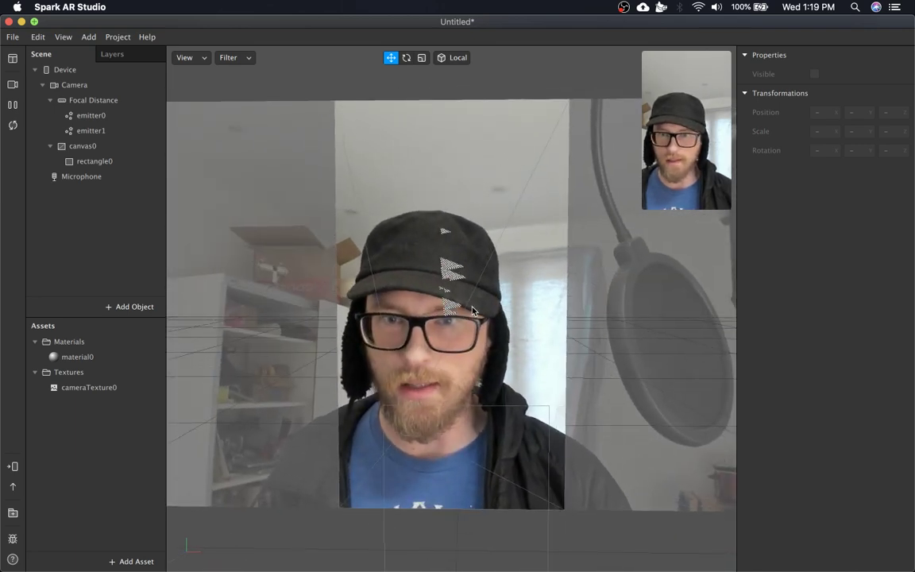
# Rename the second emitter to 'back' and the rectangle's material0 to 'camera'.
pyautogui.click(91, 130)
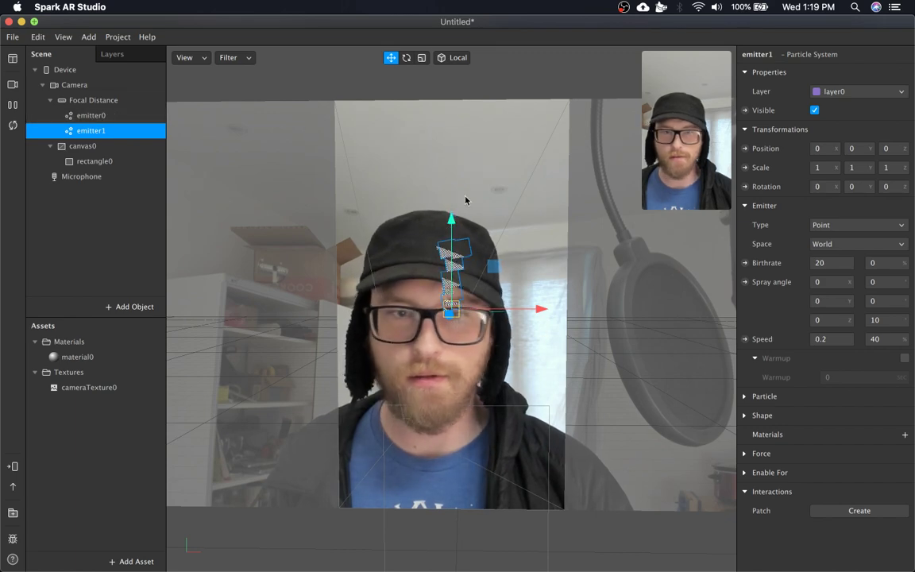
pyautogui.click(91, 116)
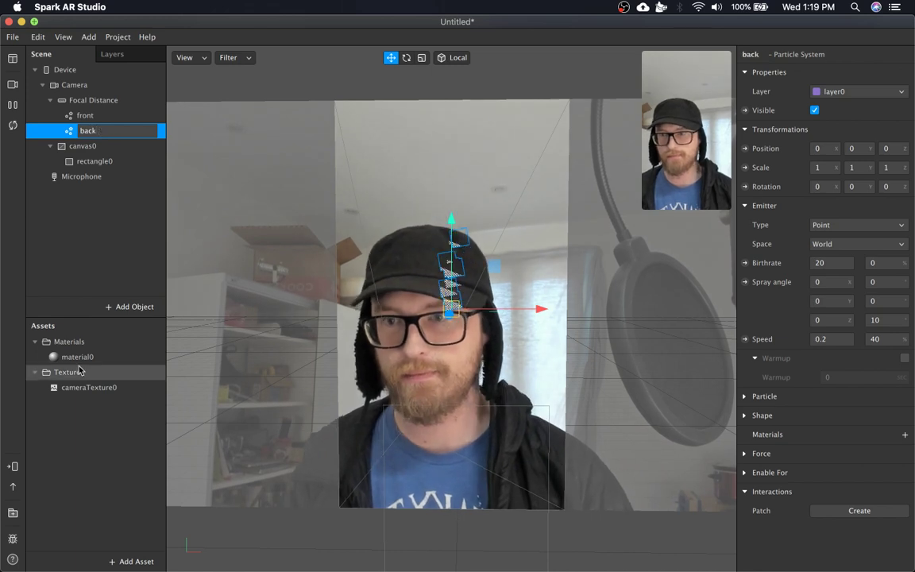
pyautogui.click(77, 357)
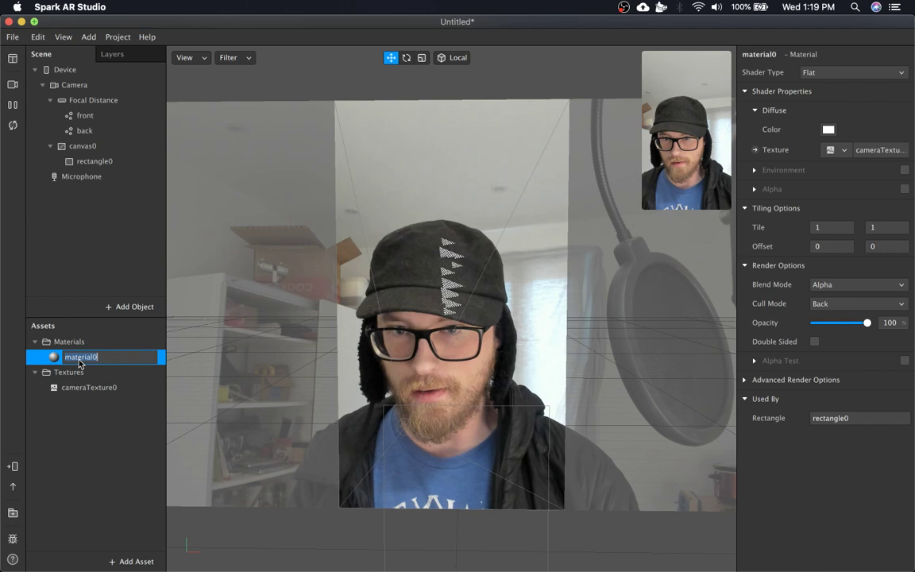
pyautogui.write('camera')
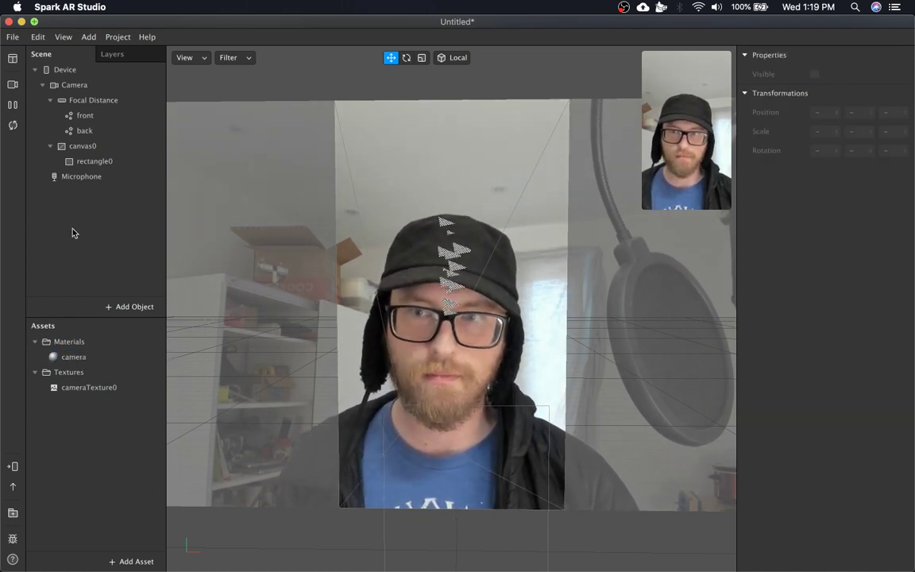
pyautogui.click(84, 115)
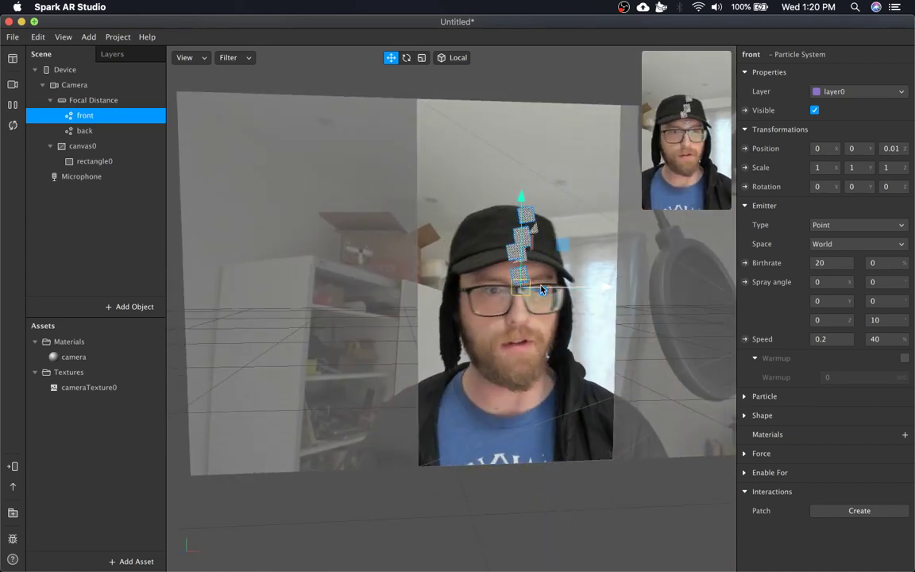
# Make the front emitter a Plane type with X rotation 90, speed 0.1, width 0.2.
pyautogui.click(858, 225)
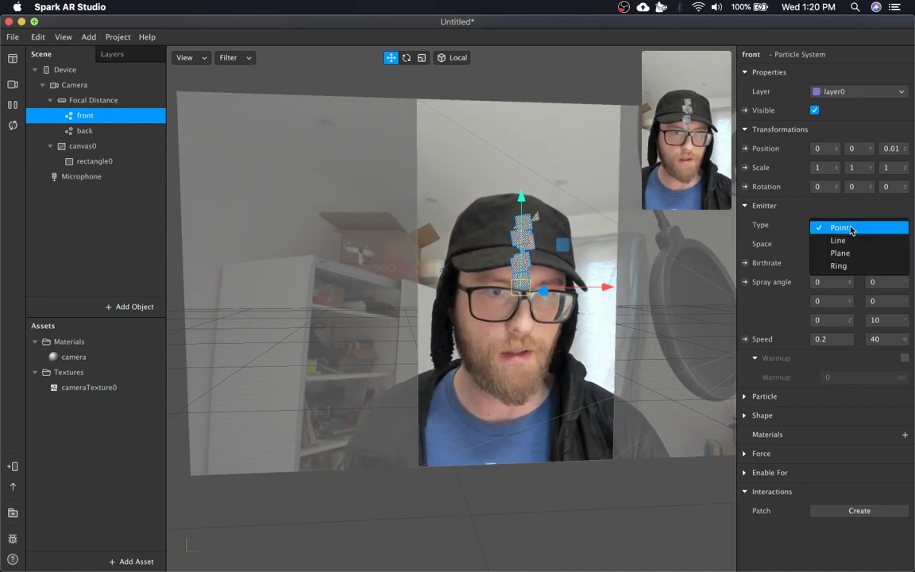
pyautogui.click(840, 253)
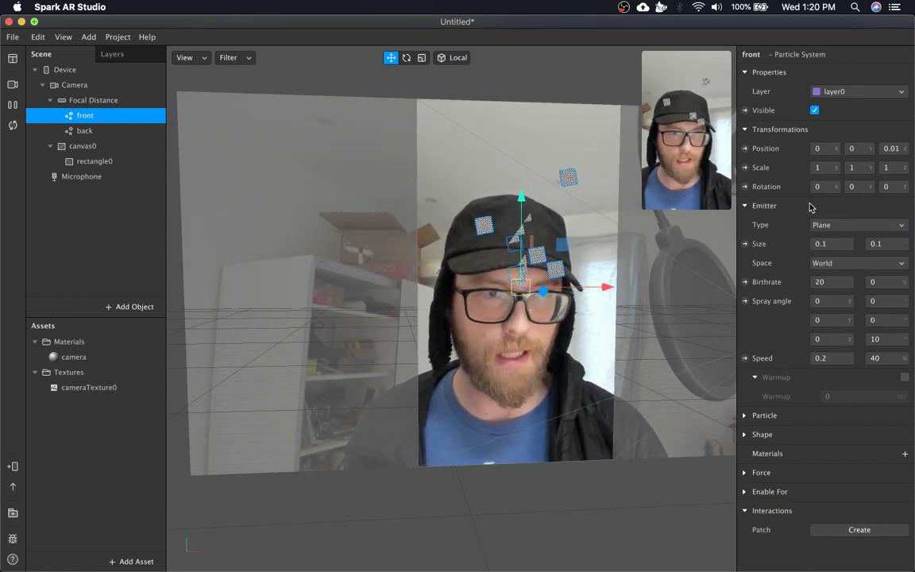
pyautogui.click(825, 186)
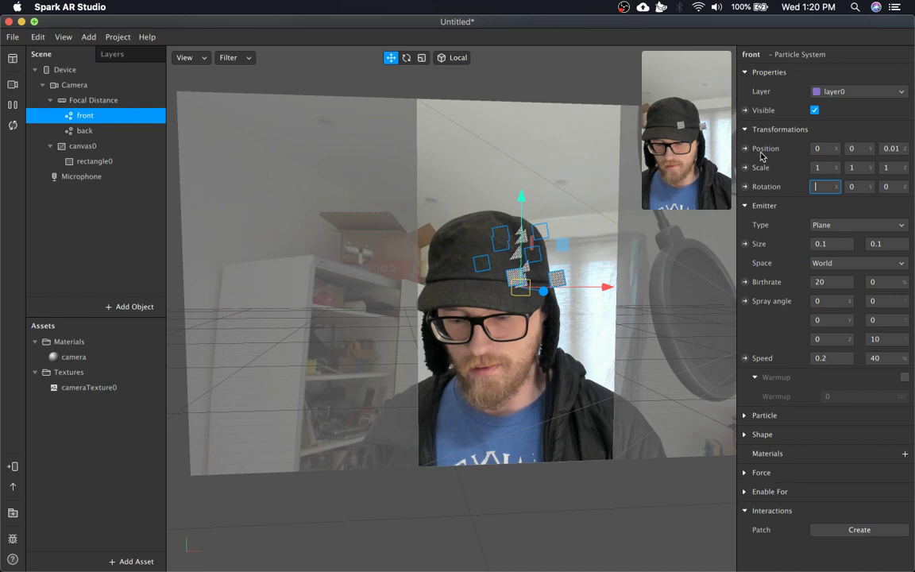
pyautogui.write('90')
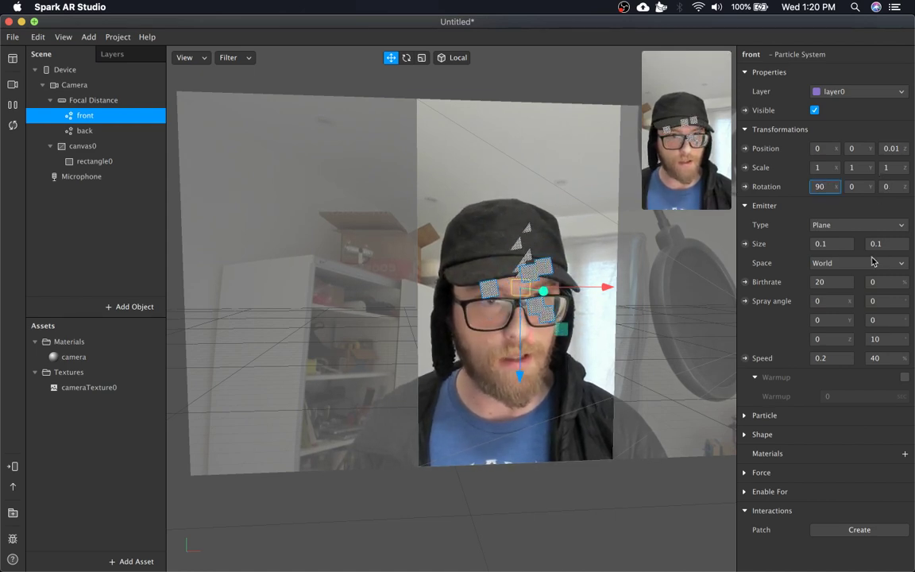
pyautogui.click(832, 358)
pyautogui.write('0.1')
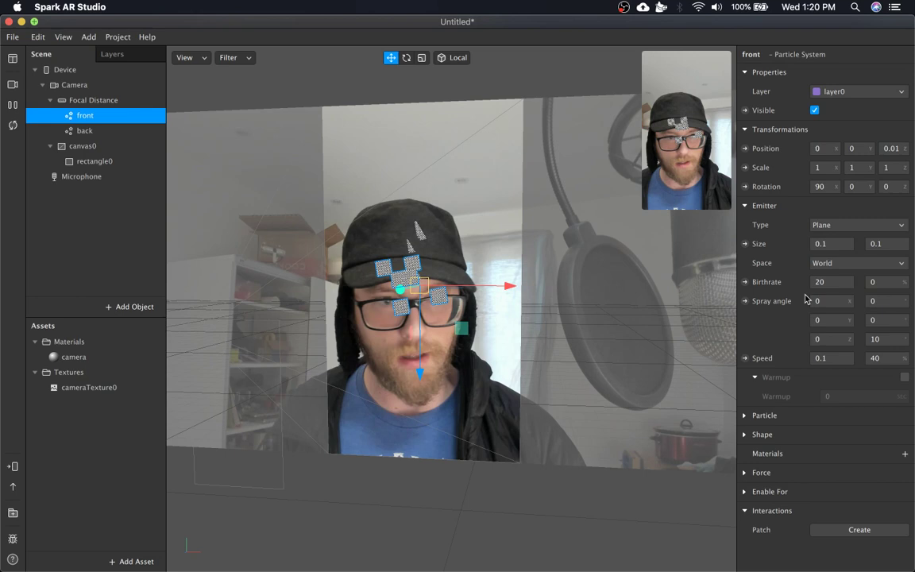
pyautogui.click(826, 357)
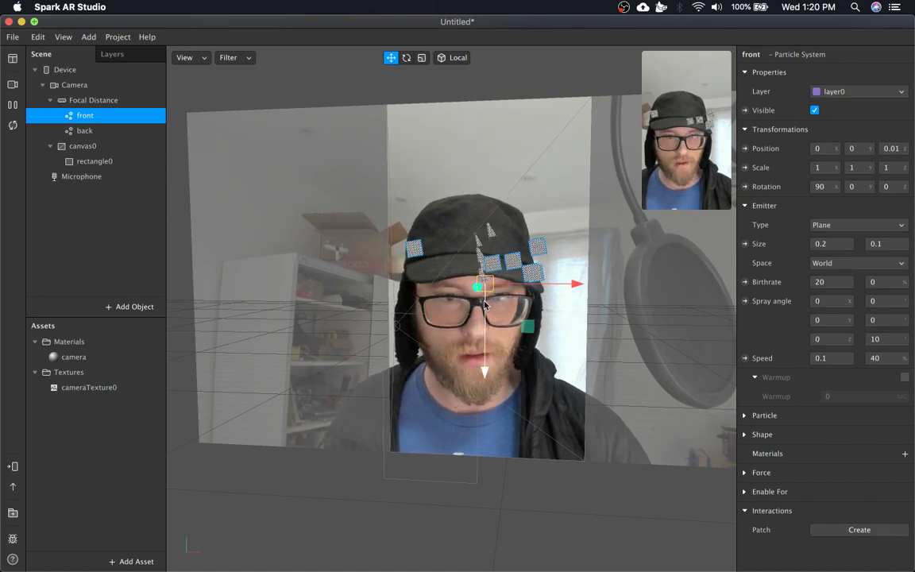
# Create a new material for the front emitter and name it 'front'.
pyautogui.click(904, 453)
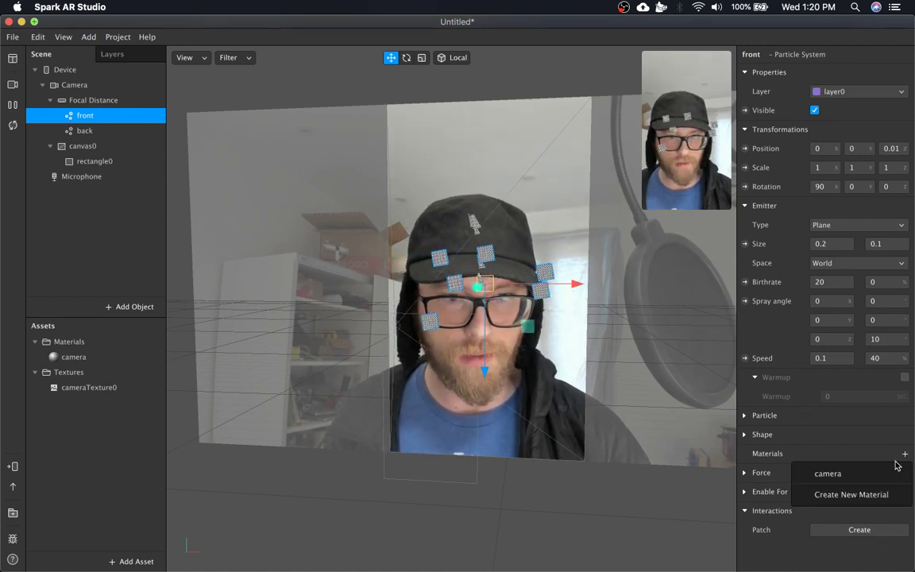
pyautogui.click(851, 495)
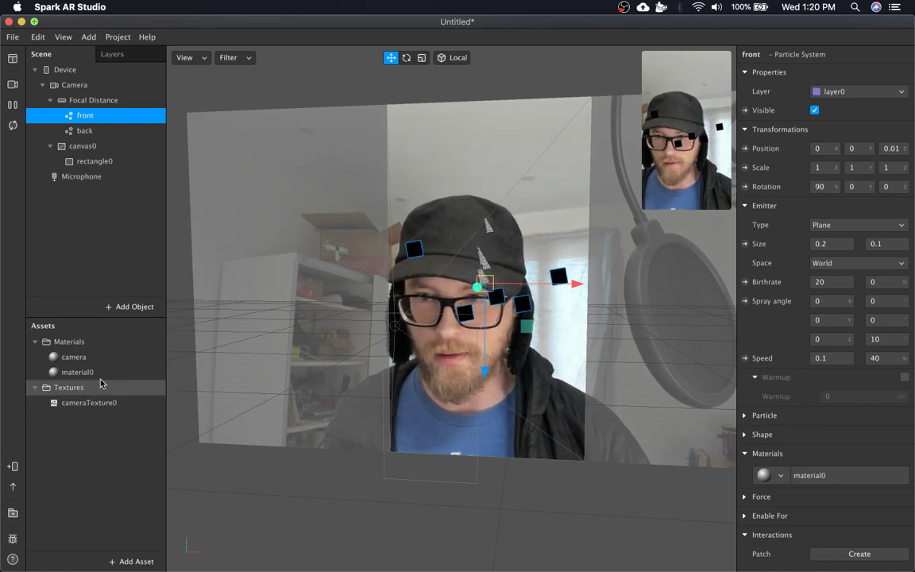
pyautogui.click(77, 372)
pyautogui.write('front')
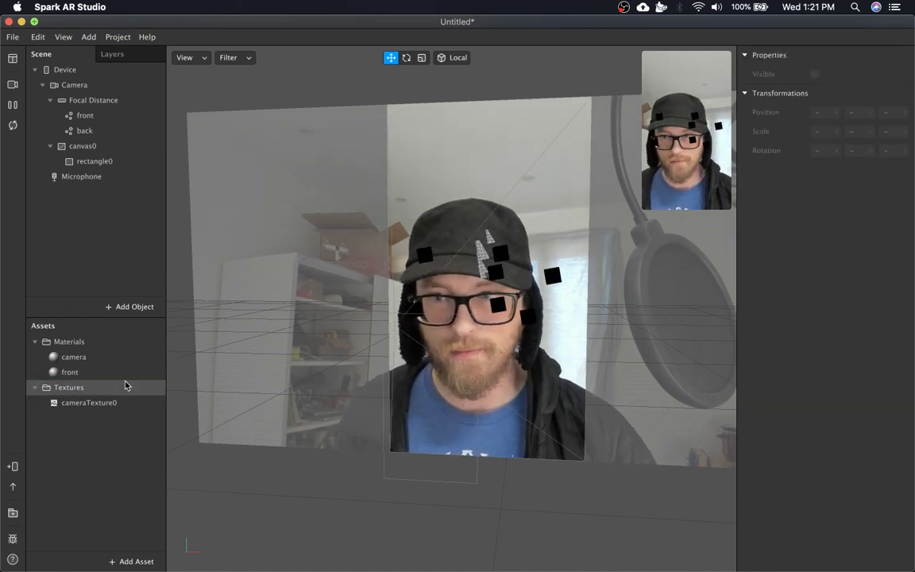
# Confirm the camera material keeps Alpha blend mode, then select the front material.
pyautogui.click(73, 357)
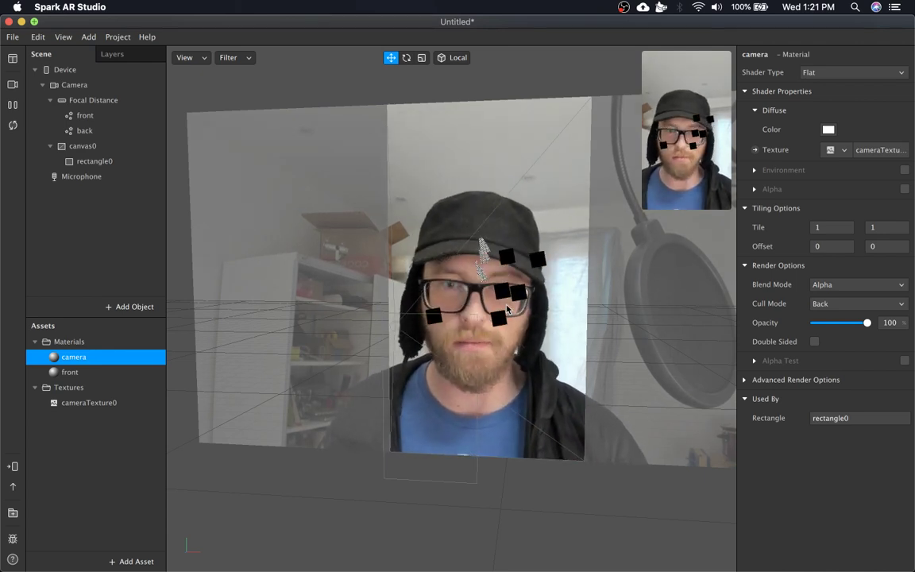
pyautogui.click(858, 284)
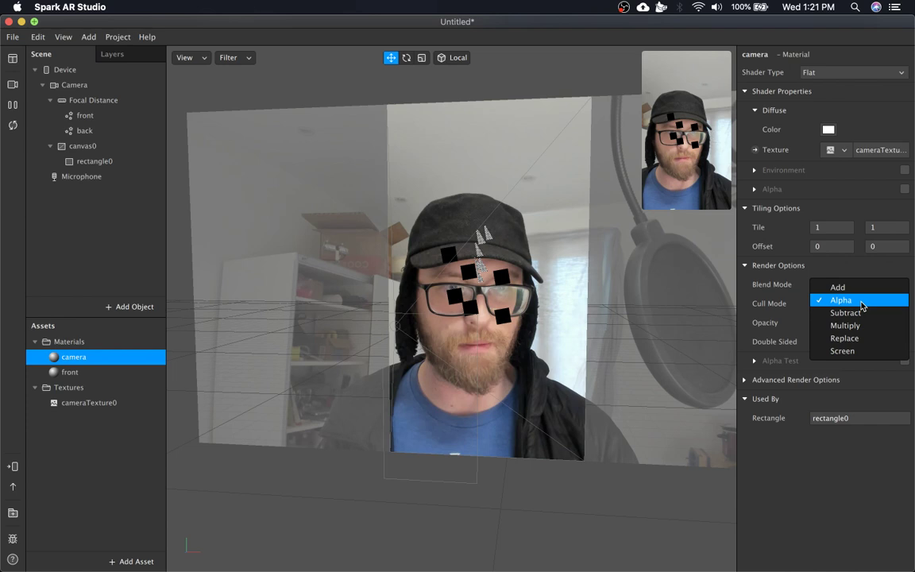
pyautogui.click(841, 301)
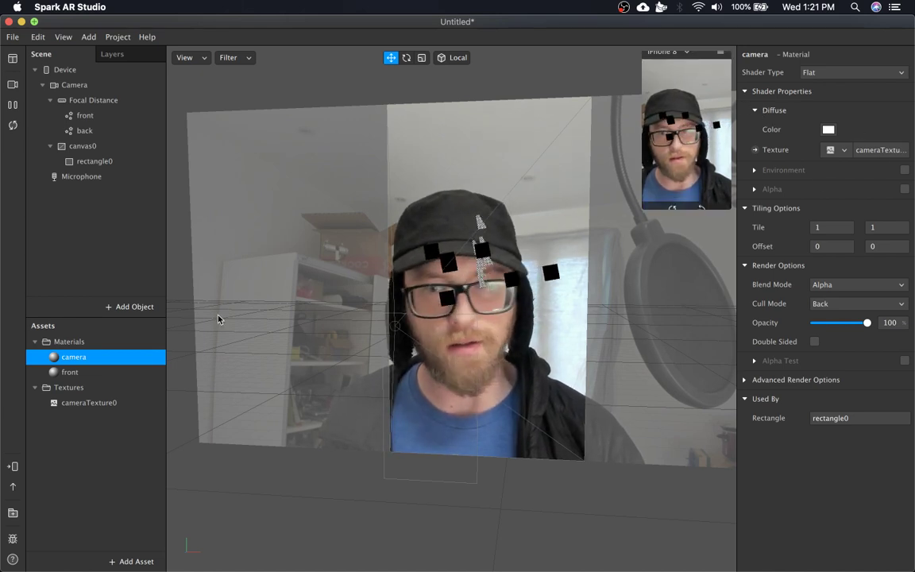
pyautogui.click(70, 372)
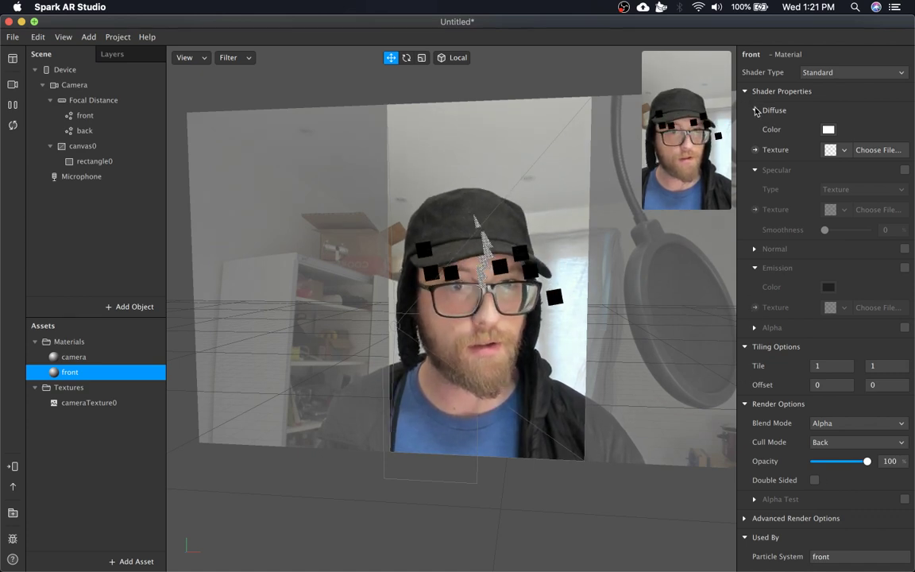
pyautogui.click(845, 149)
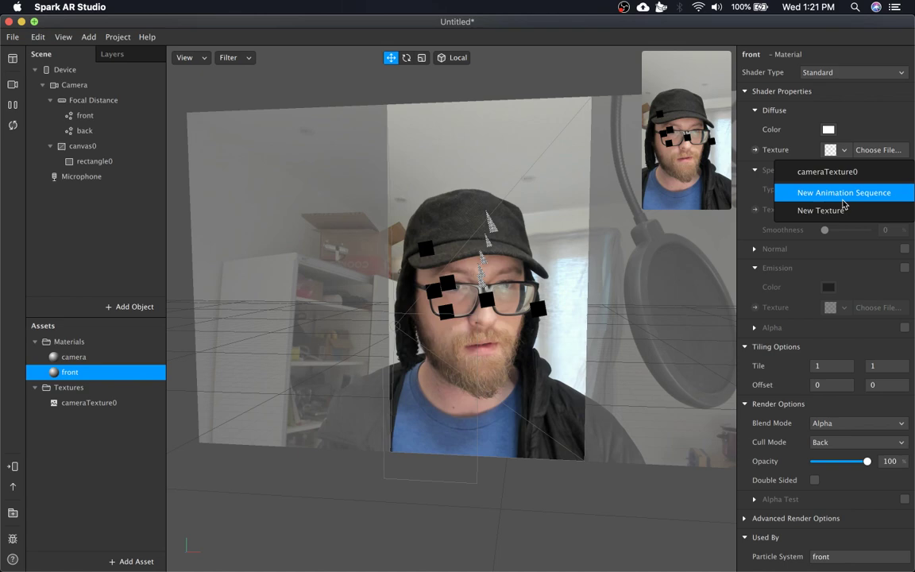
pyautogui.moveTo(820, 210)
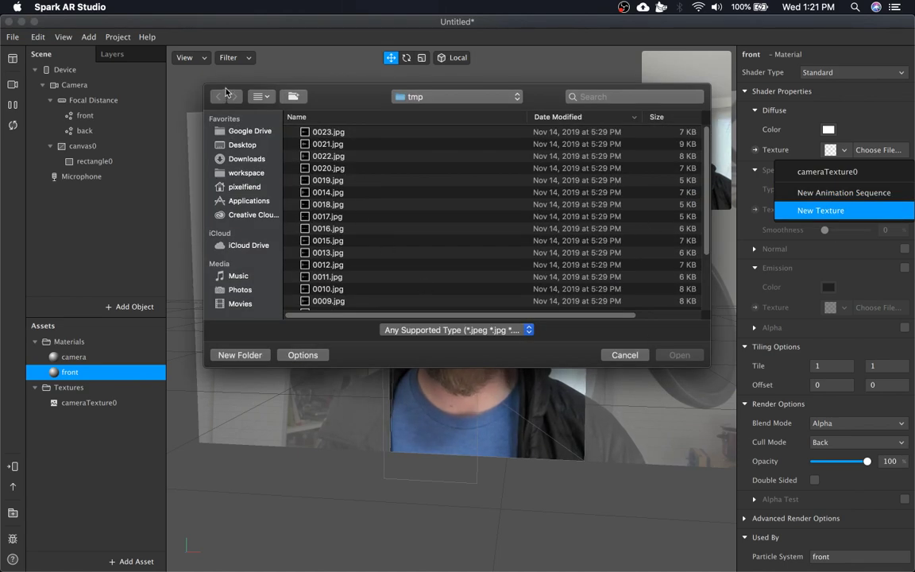
pyautogui.click(625, 354)
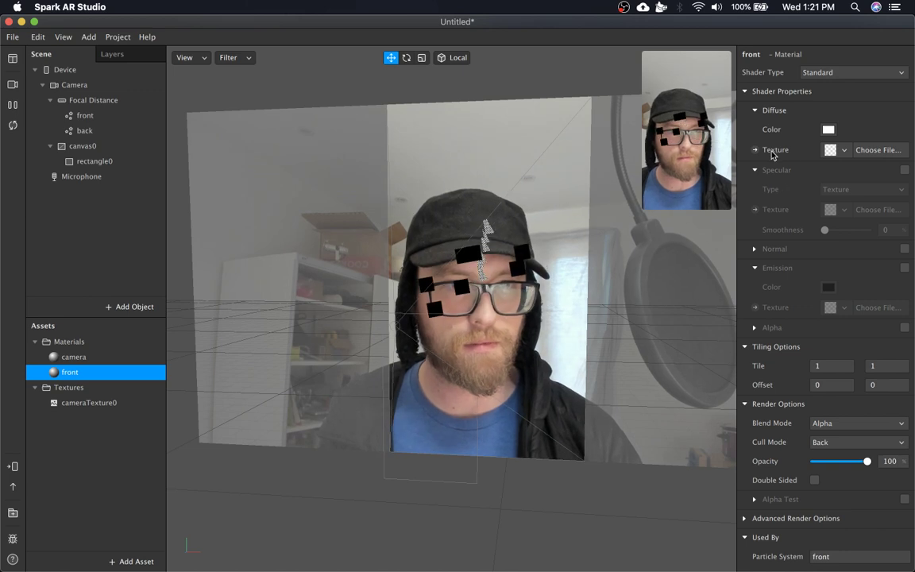
pyautogui.click(829, 129)
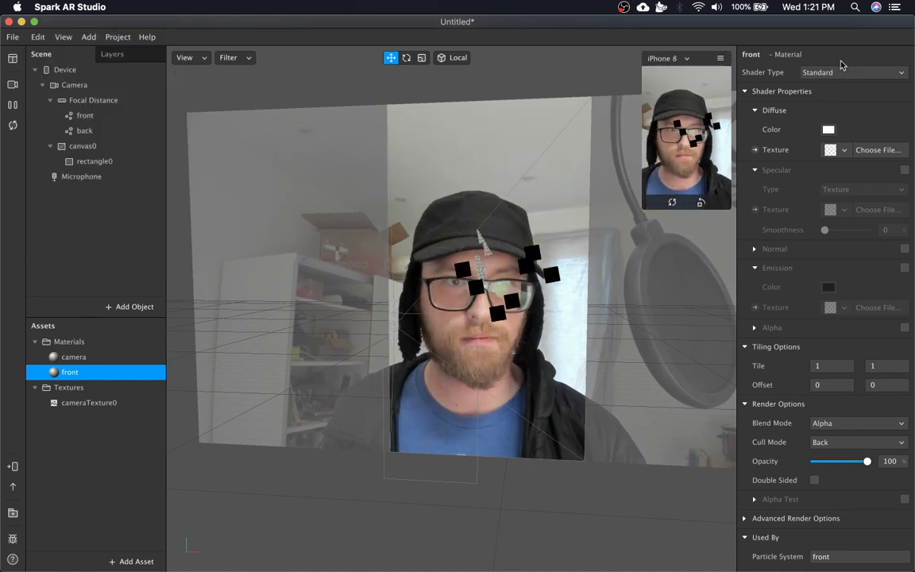
# Give the front material flat shading, Add blend mode, and 48% opacity.
pyautogui.click(854, 73)
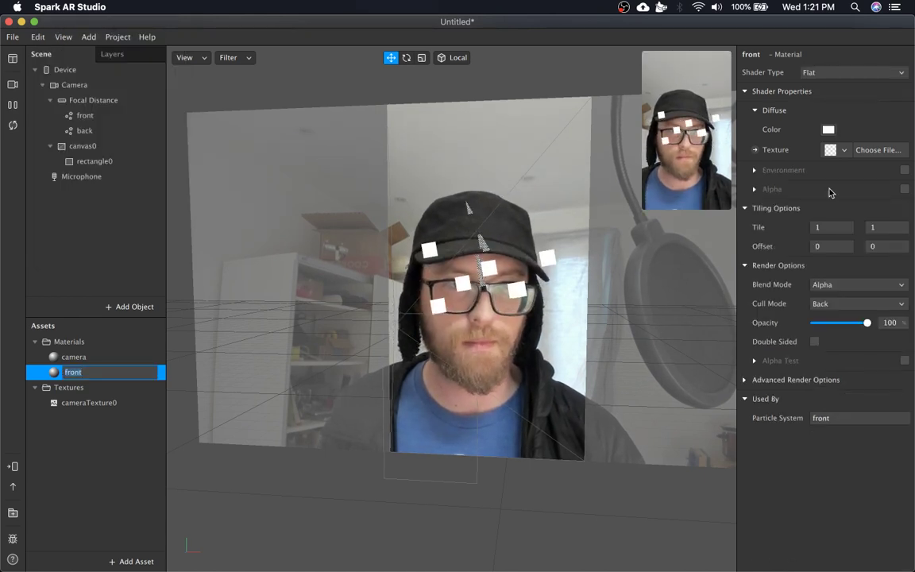
pyautogui.click(859, 284)
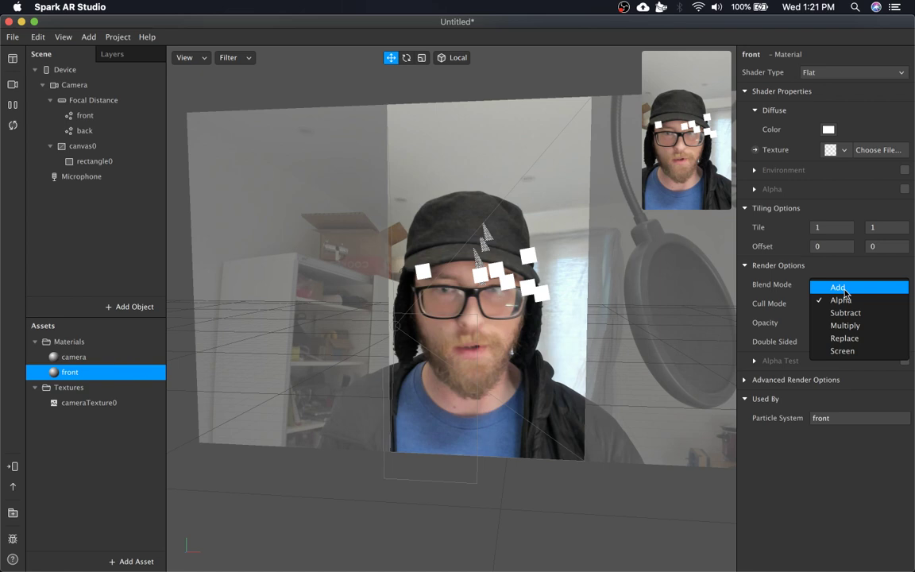
pyautogui.click(839, 287)
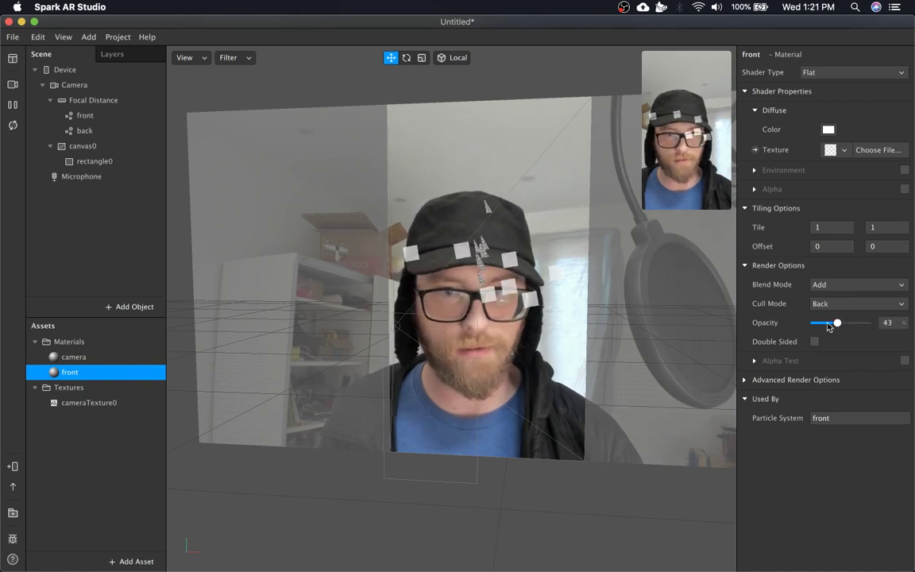
pyautogui.moveTo(837, 322); pyautogui.dragTo(852, 322)
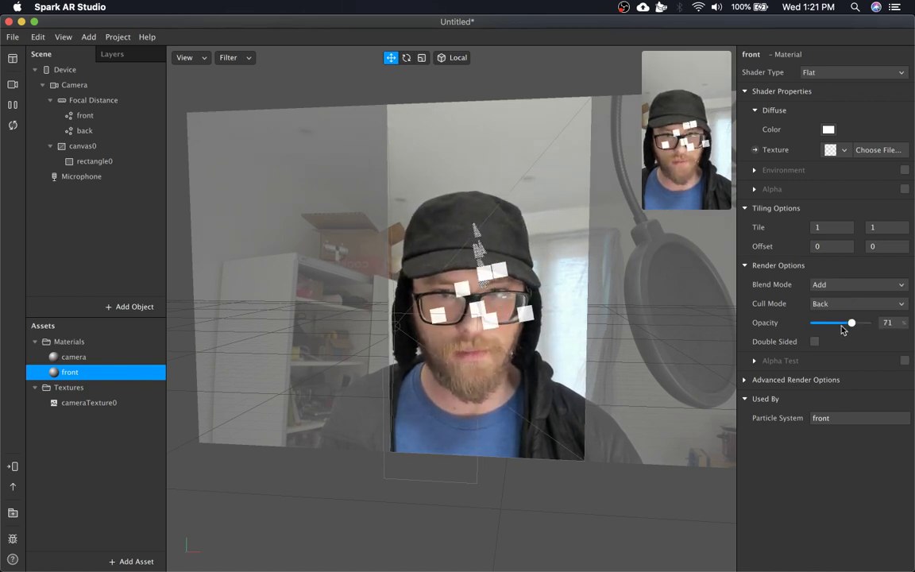
pyautogui.moveTo(851, 323); pyautogui.dragTo(841, 322)
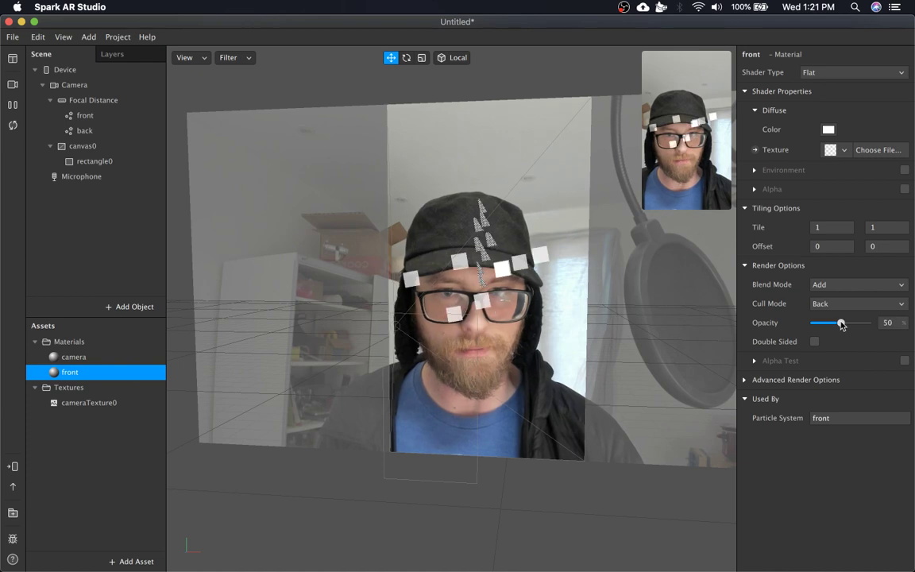
pyautogui.moveTo(841, 322); pyautogui.dragTo(867, 322)
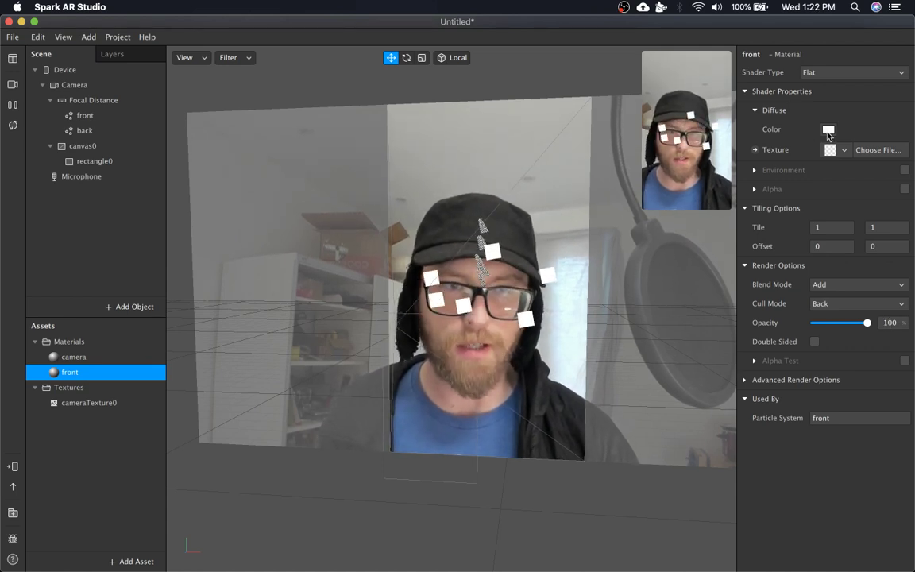
pyautogui.moveTo(868, 323); pyautogui.dragTo(844, 323)
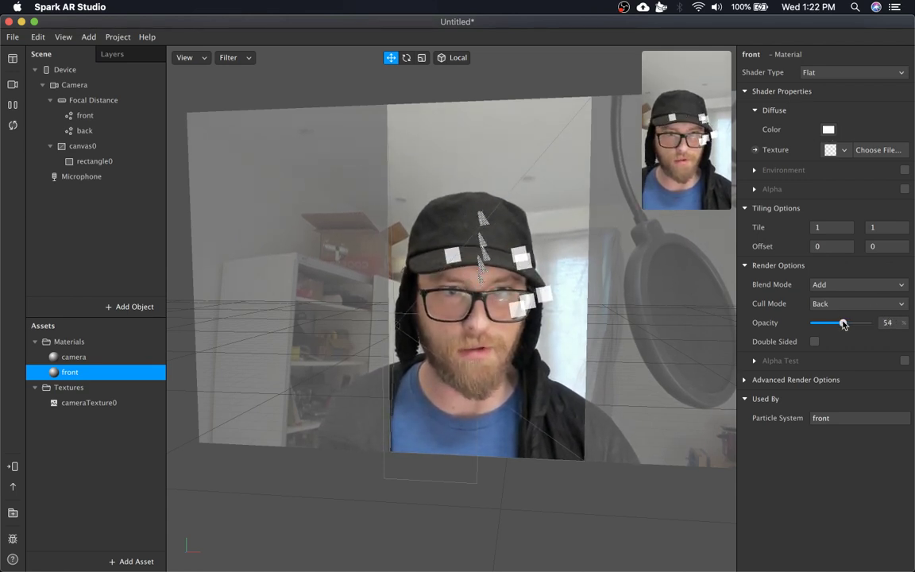
pyautogui.moveTo(844, 323); pyautogui.dragTo(840, 322)
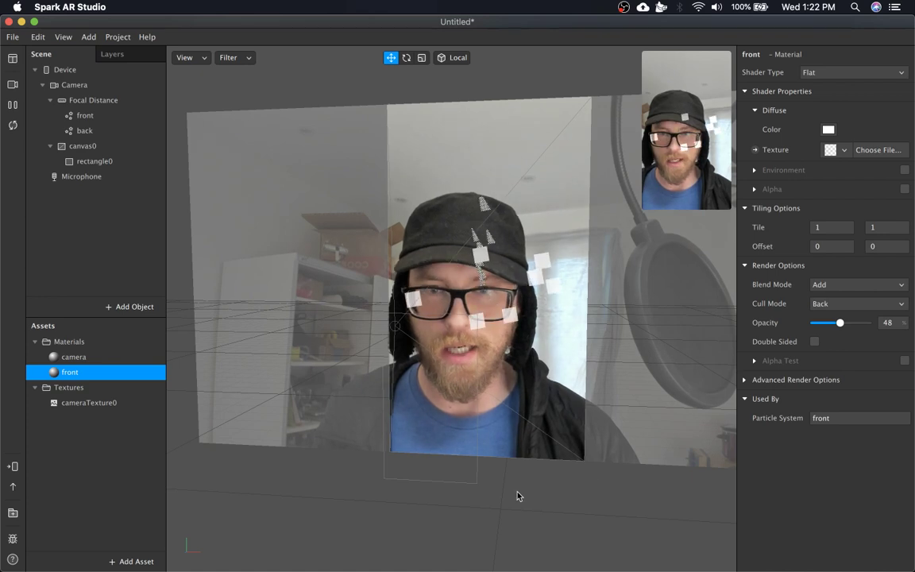
pyautogui.doubleClick(70, 372)
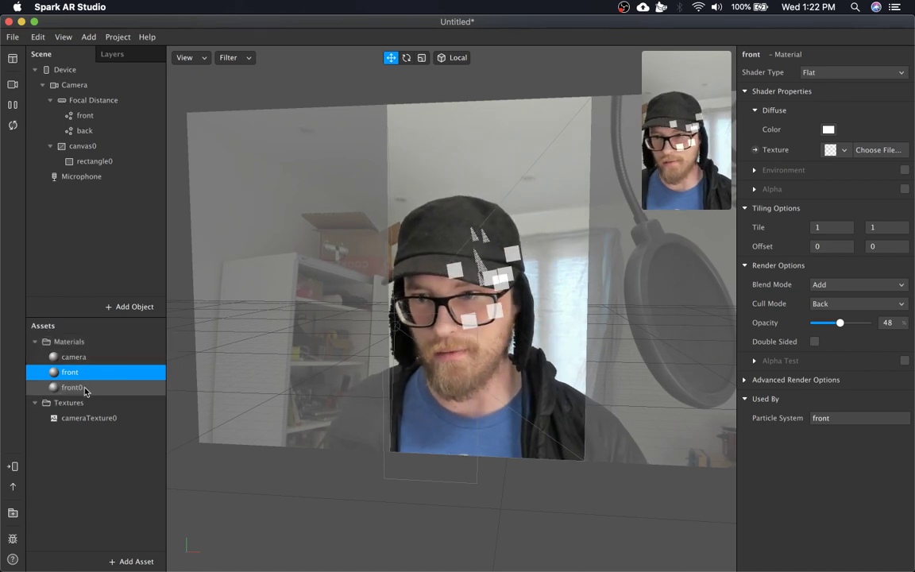
# Rename the copied material to 'back' and assign it to the back emitter.
pyautogui.click(73, 387)
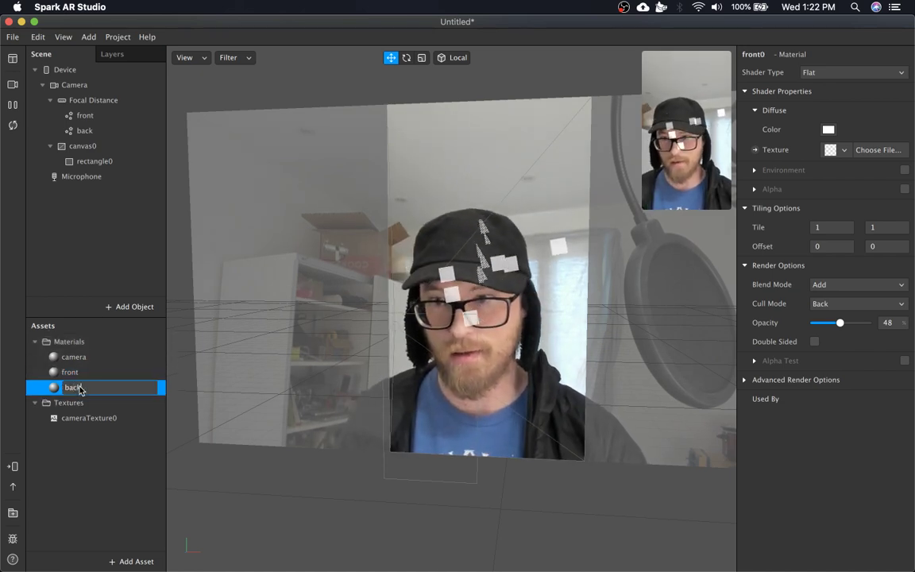
pyautogui.click(85, 131)
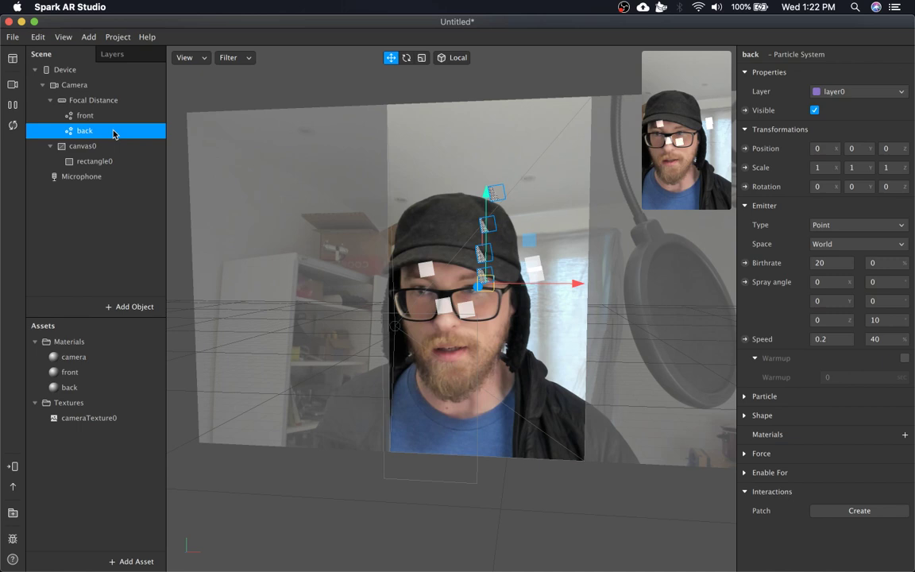
pyautogui.click(905, 435)
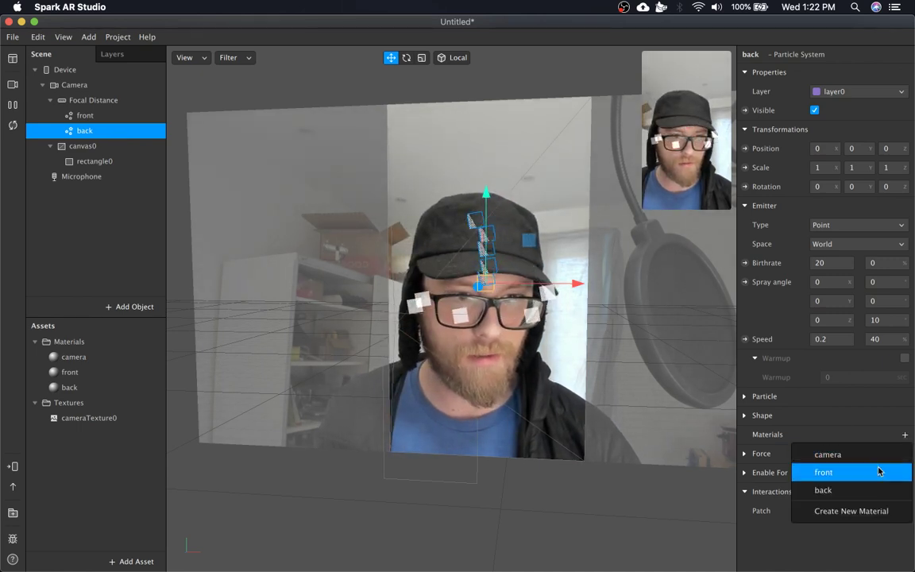
pyautogui.click(823, 491)
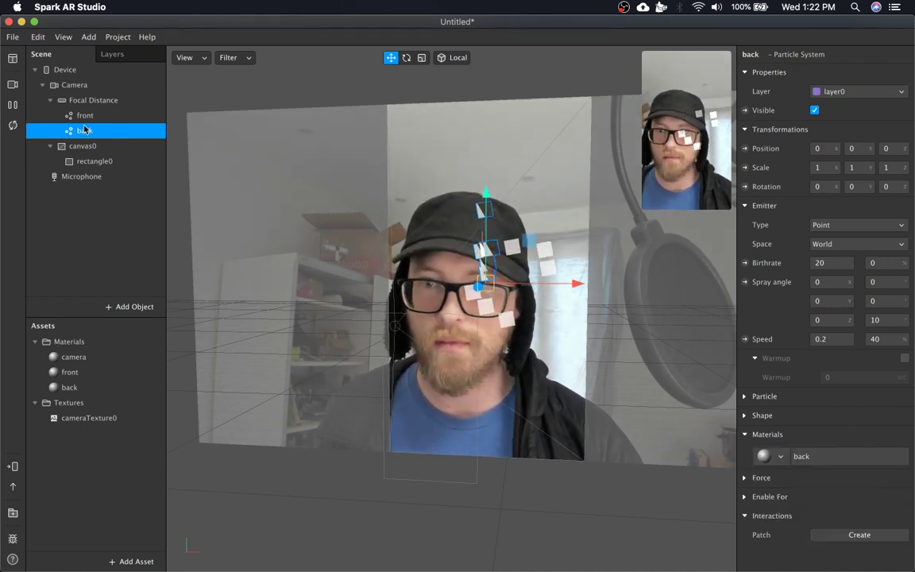
pyautogui.moveTo(873, 95)
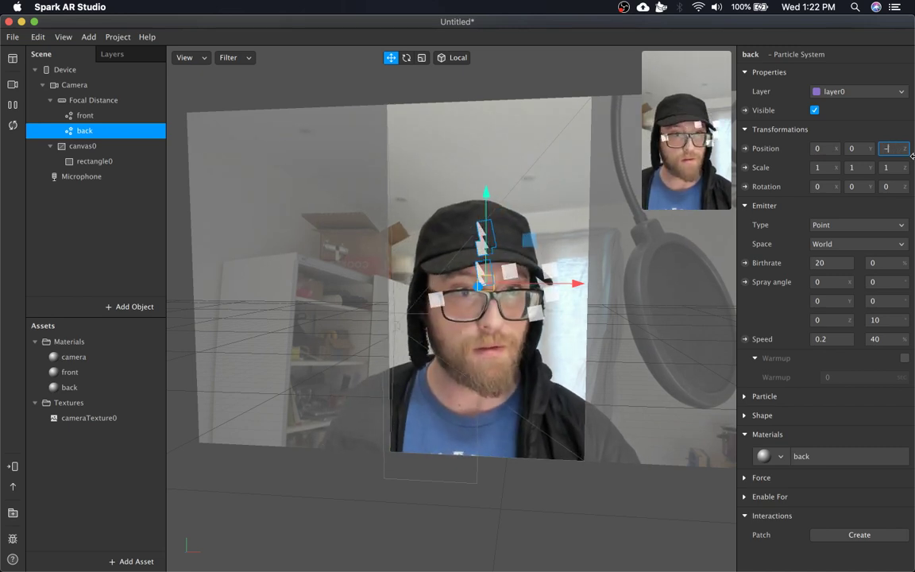
# Move the back emitter to Z -0.1 and switch its emitter type to Plane.
pyautogui.write('-0.1')
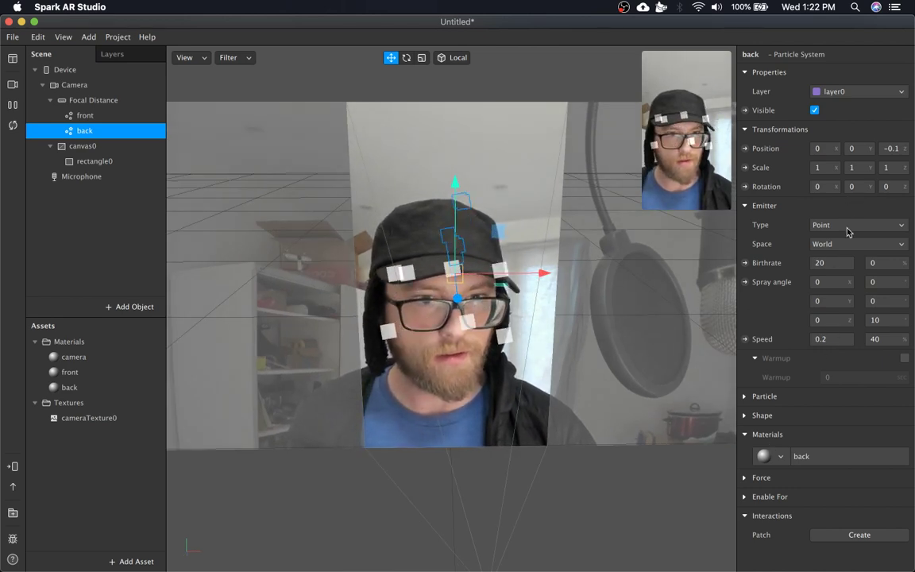
pyautogui.click(859, 225)
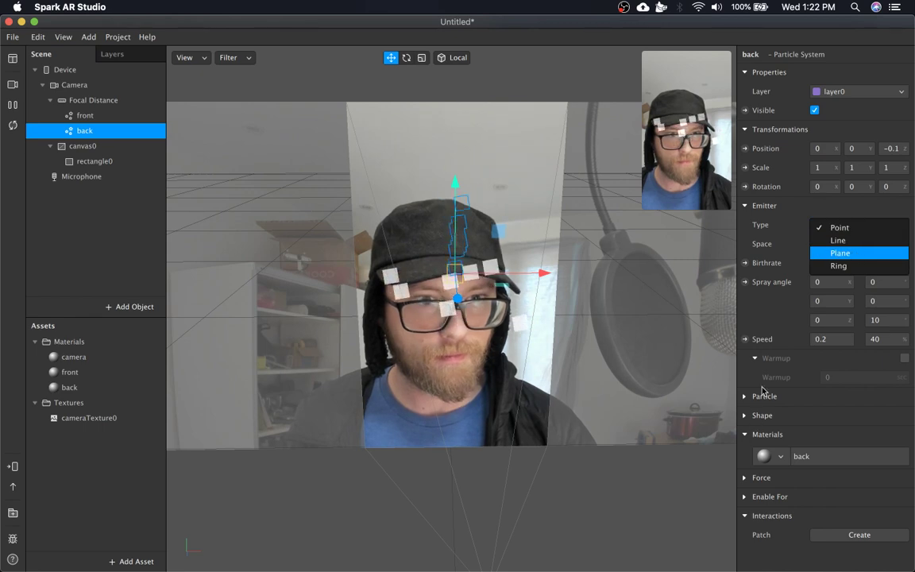
pyautogui.click(840, 253)
pyautogui.write('90')
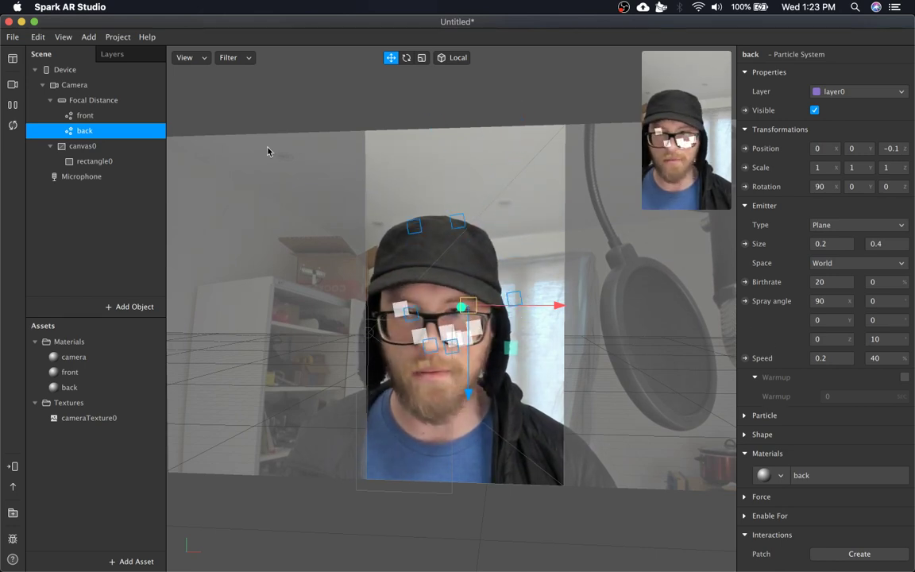
# Set the back material's diffuse colour to red, then select the white front material to compare.
pyautogui.click(84, 115)
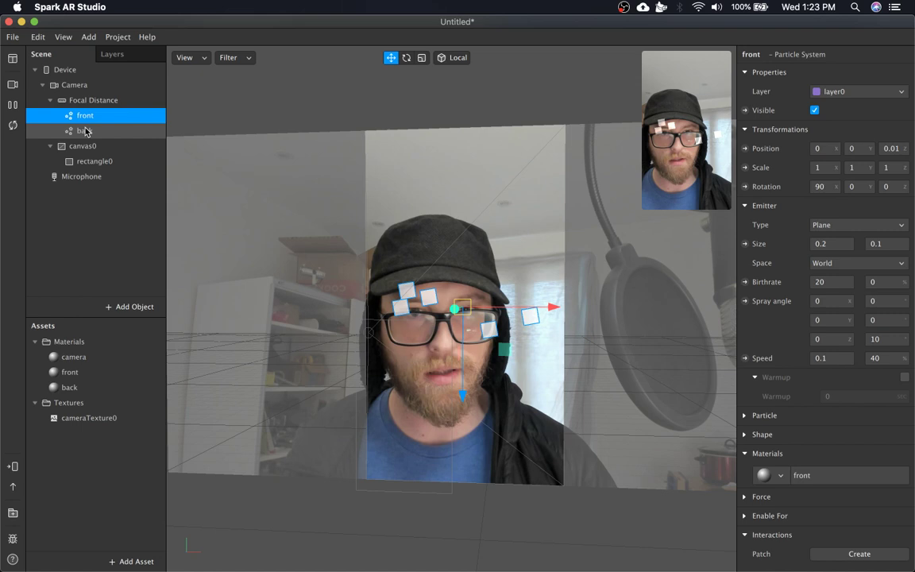
pyautogui.click(84, 131)
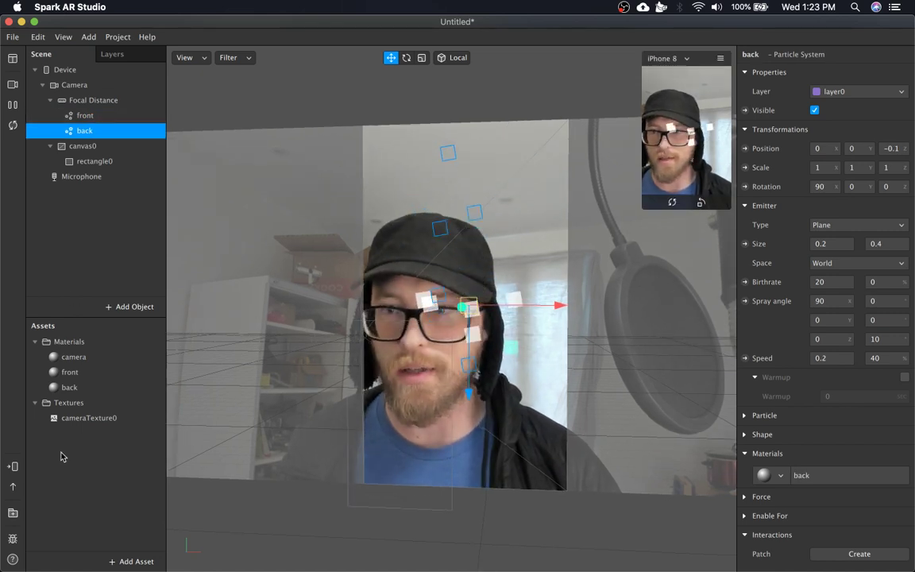
pyautogui.click(70, 387)
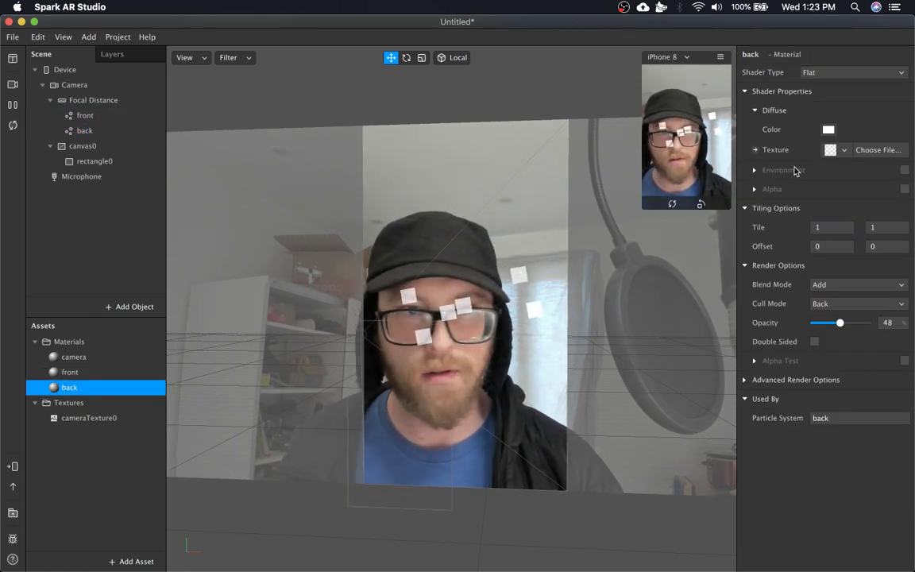
pyautogui.click(829, 129)
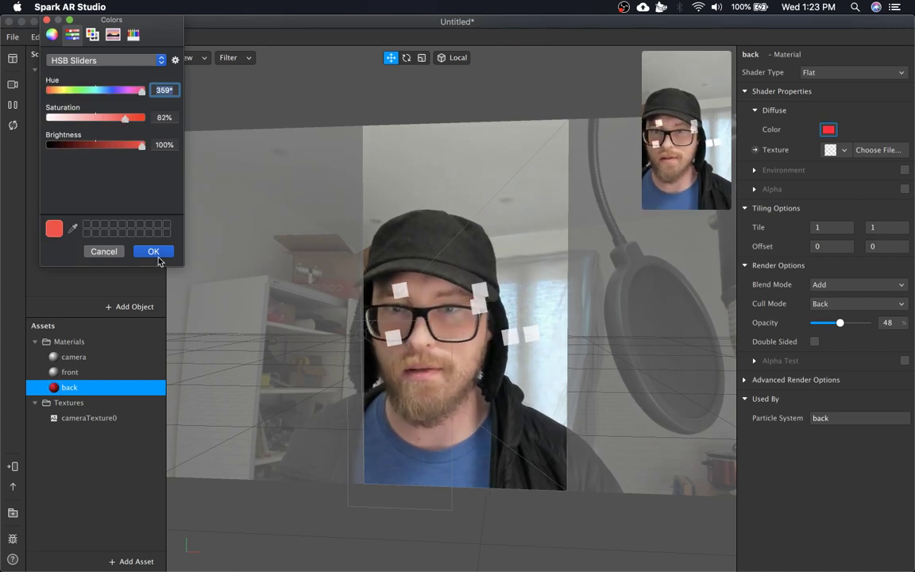
pyautogui.click(154, 251)
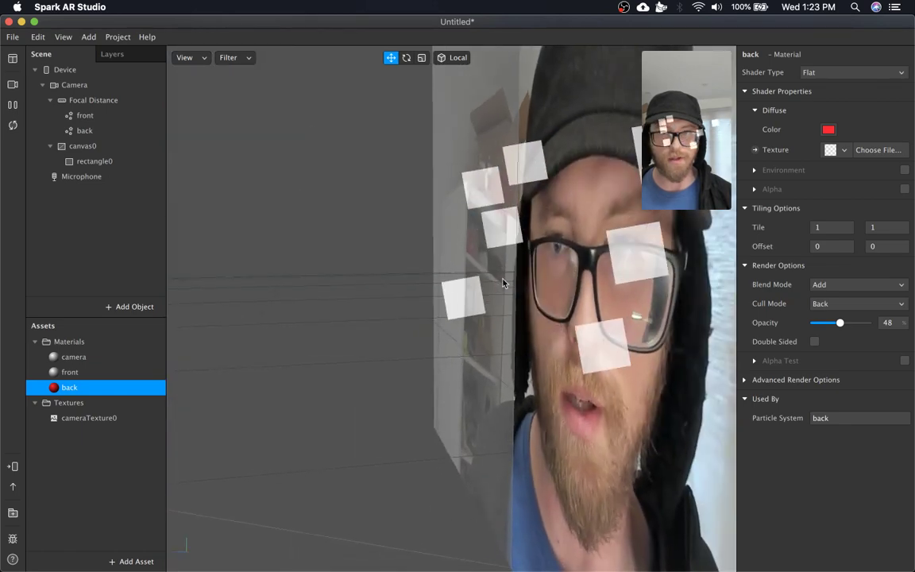
pyautogui.click(94, 161)
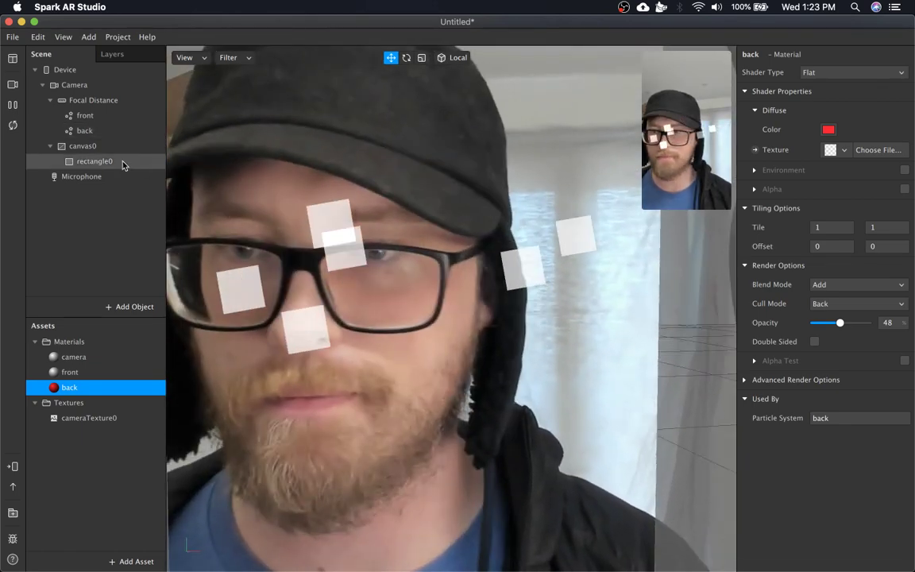
pyautogui.click(70, 371)
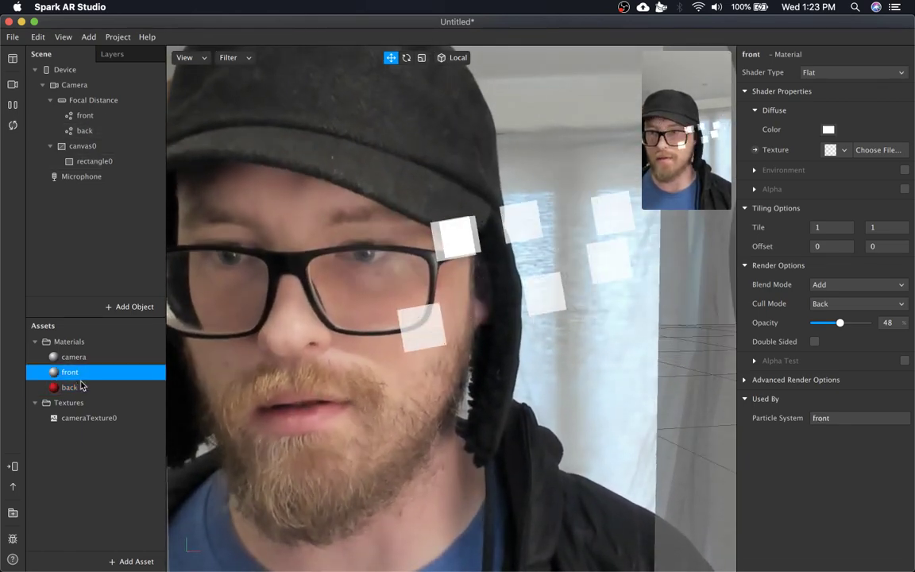
# Disable depth test and depth writing on the back material and raise its opacity to 100%.
pyautogui.click(70, 387)
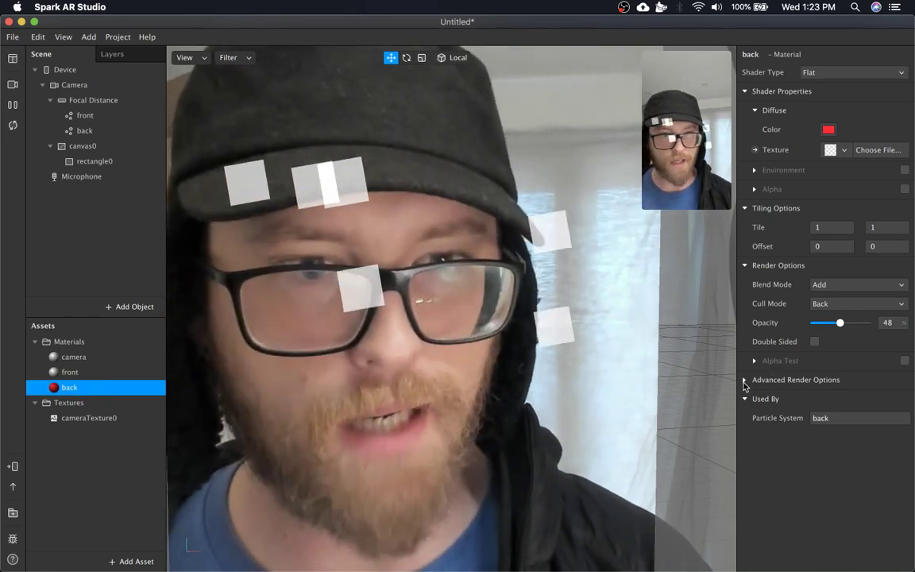
pyautogui.click(754, 379)
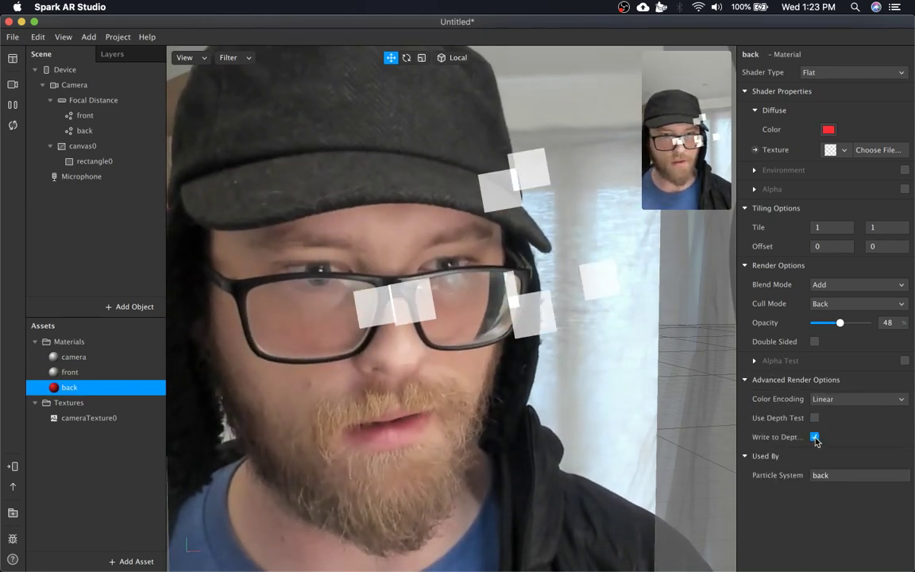
pyautogui.click(815, 436)
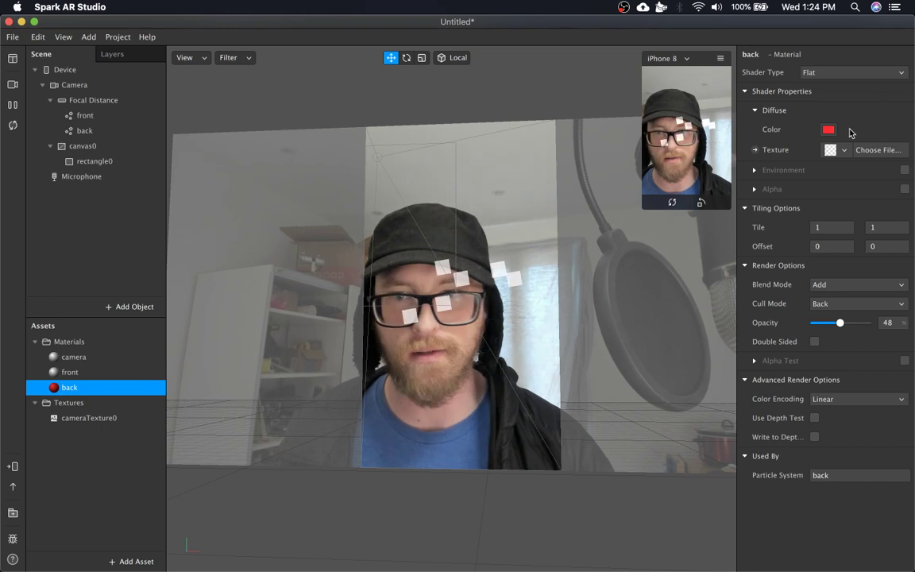
pyautogui.moveTo(840, 323); pyautogui.dragTo(867, 323)
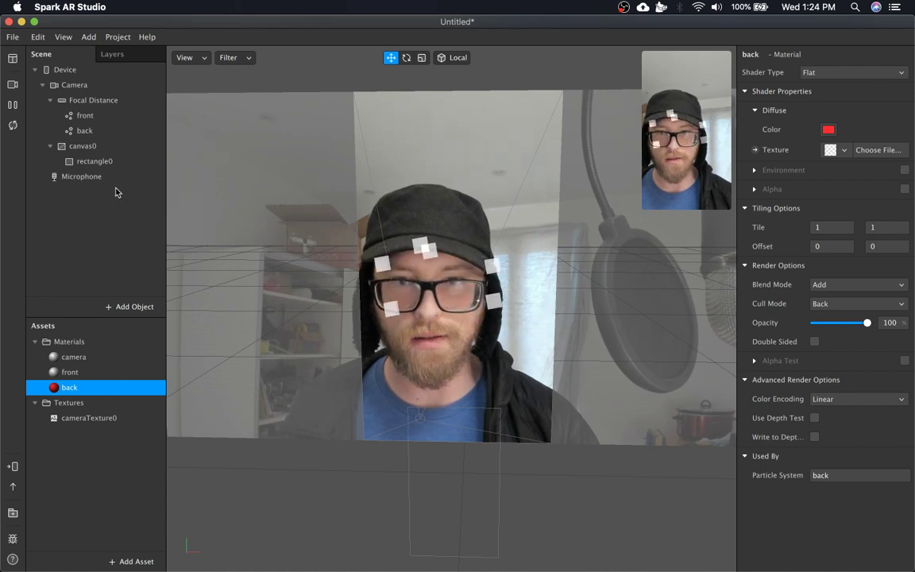
# Widen the back emitter plane to 0.3 and set its particle speed to 0.1.
pyautogui.click(84, 131)
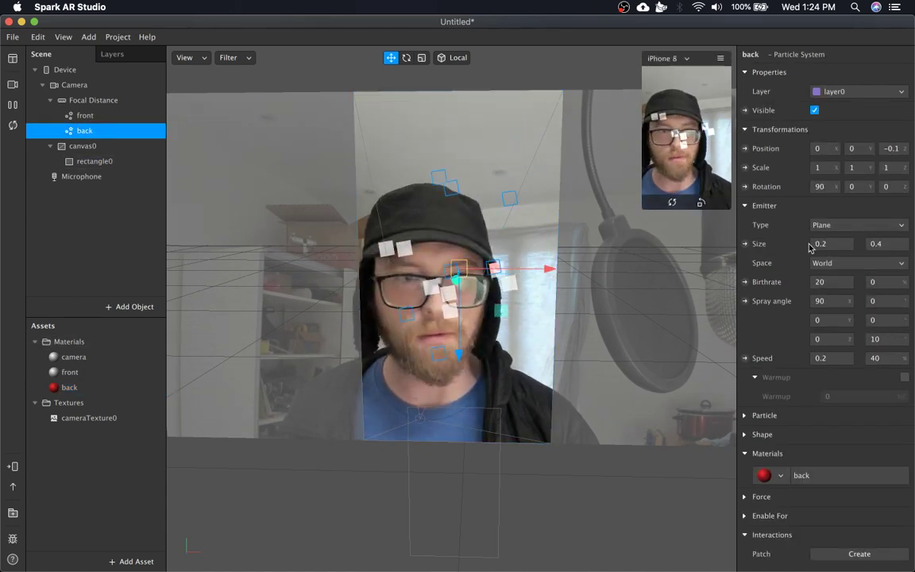
pyautogui.click(832, 244)
pyautogui.write('0.3')
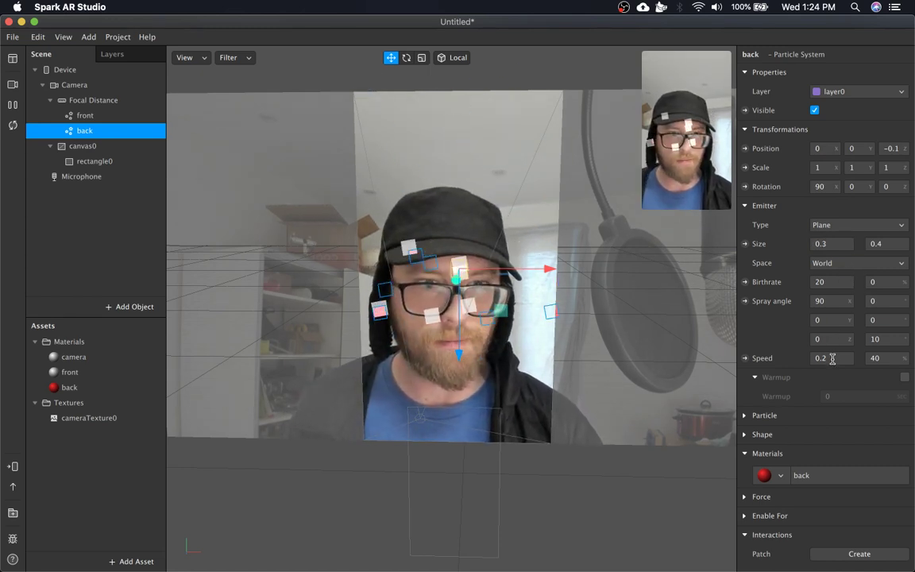
pyautogui.write('0.1')
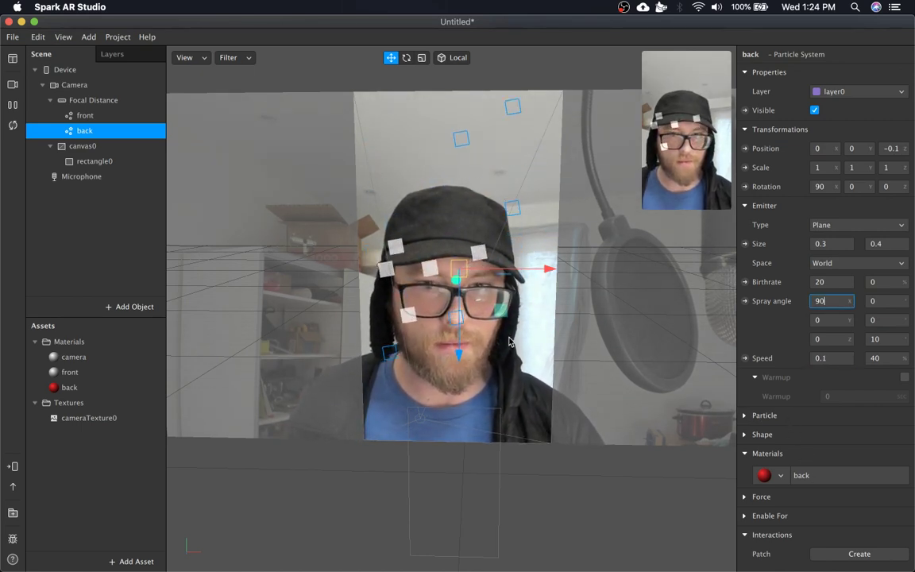
pyautogui.moveTo(457, 270); pyautogui.dragTo(489, 322)
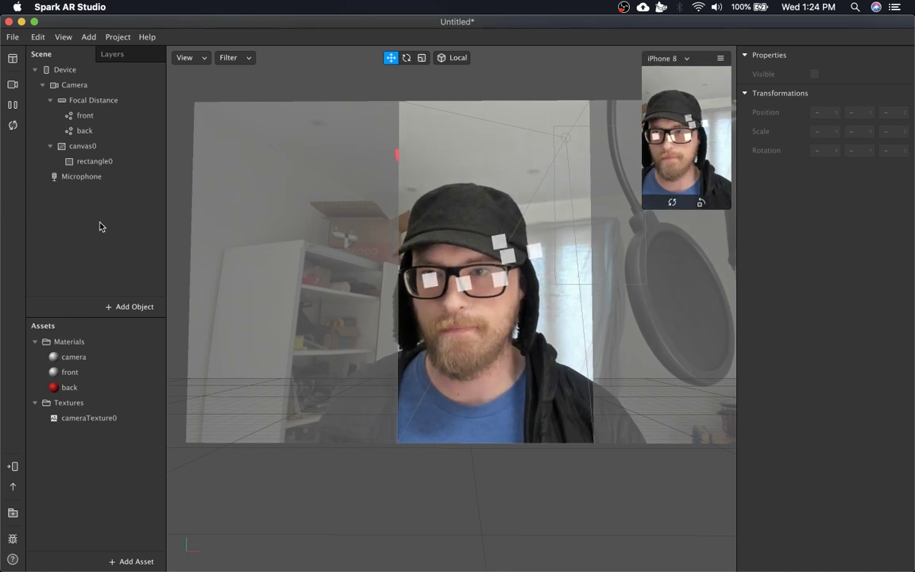
pyautogui.moveTo(502, 254)
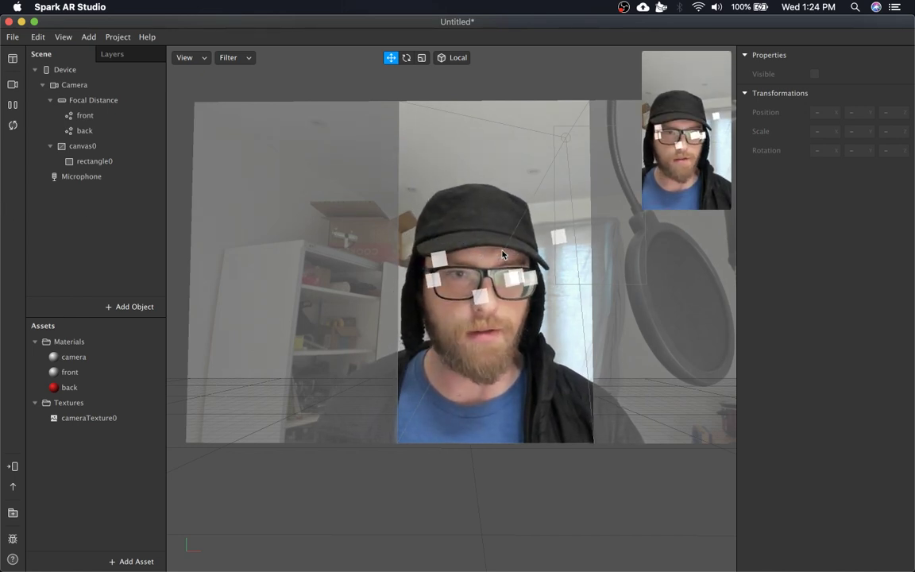